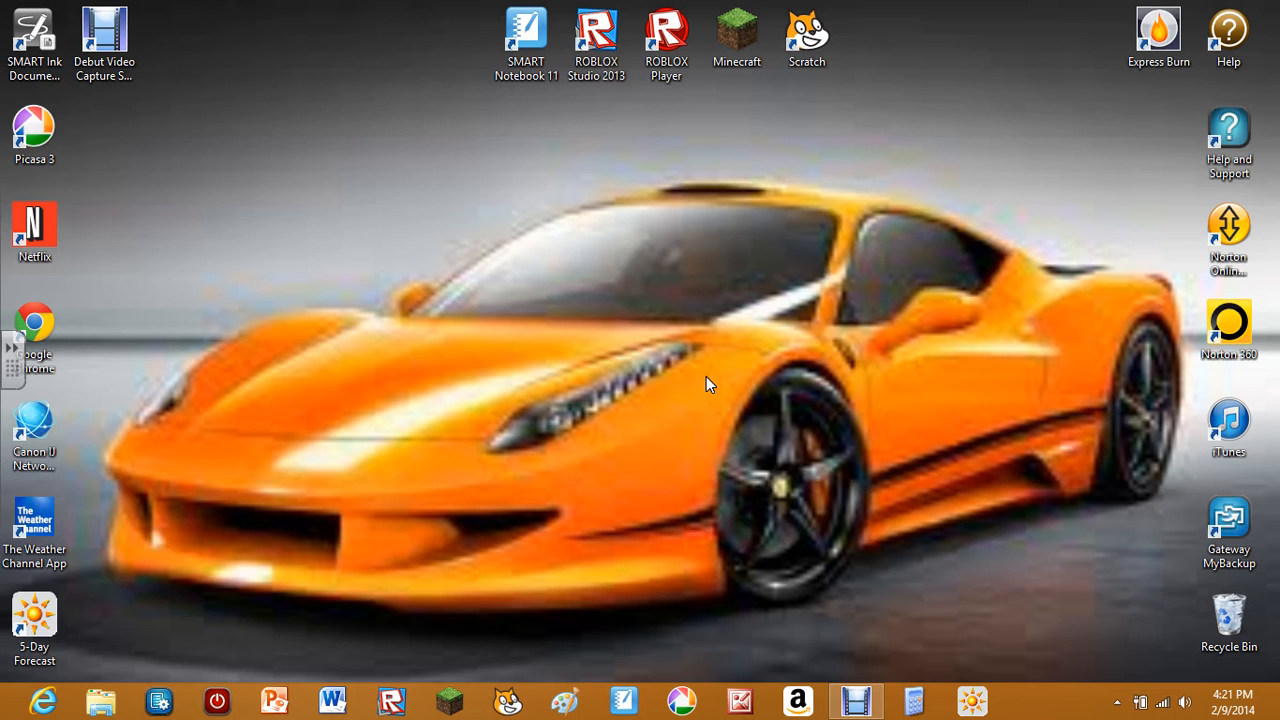
pyautogui.moveTo(668, 20)
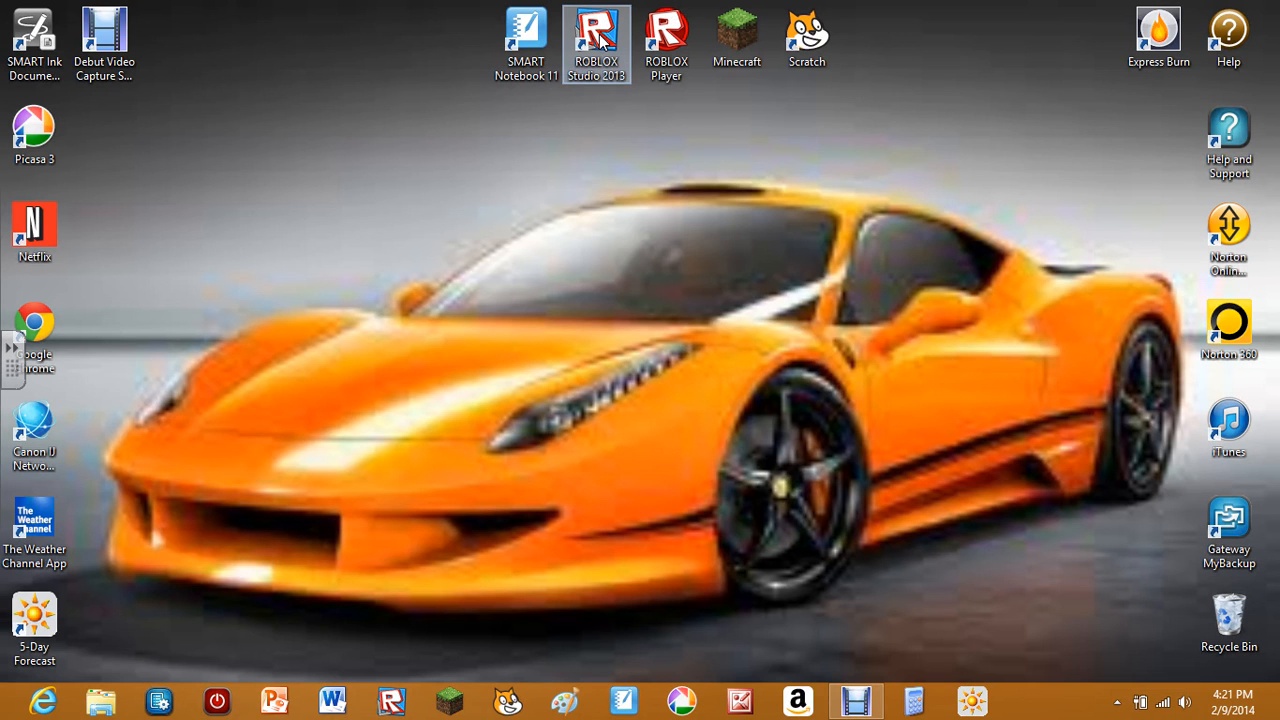
pyautogui.moveTo(596, 40)
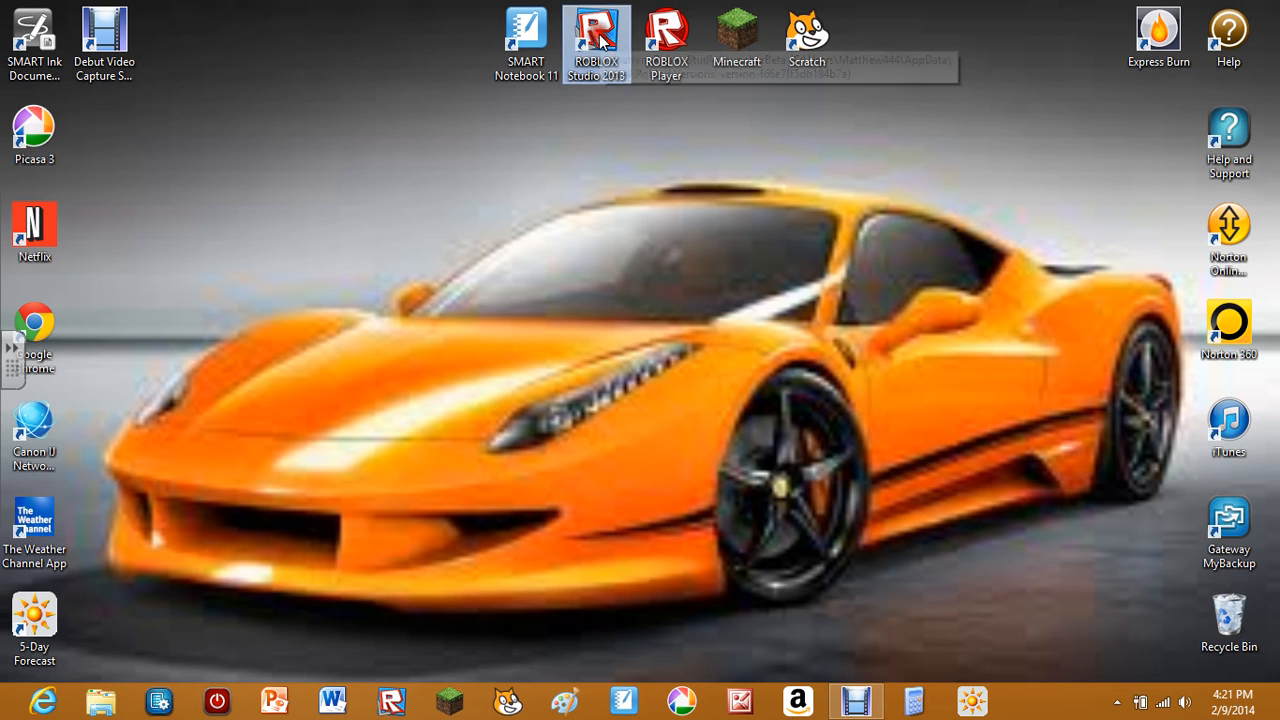
# Launch ROBLOX Studio 2013 from the desktop shortcut.
pyautogui.doubleClick(596, 30)
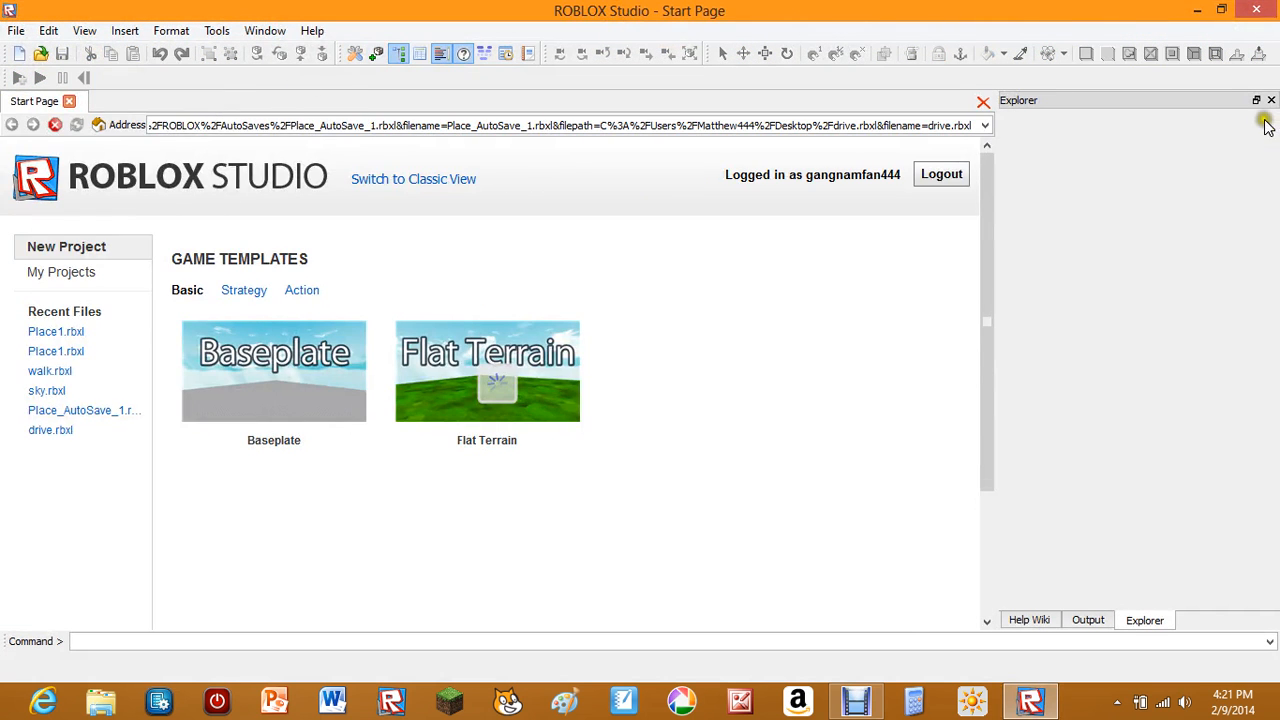
# Switch the start page to the classic website and browse the catalog's Models section.
pyautogui.click(1272, 100)
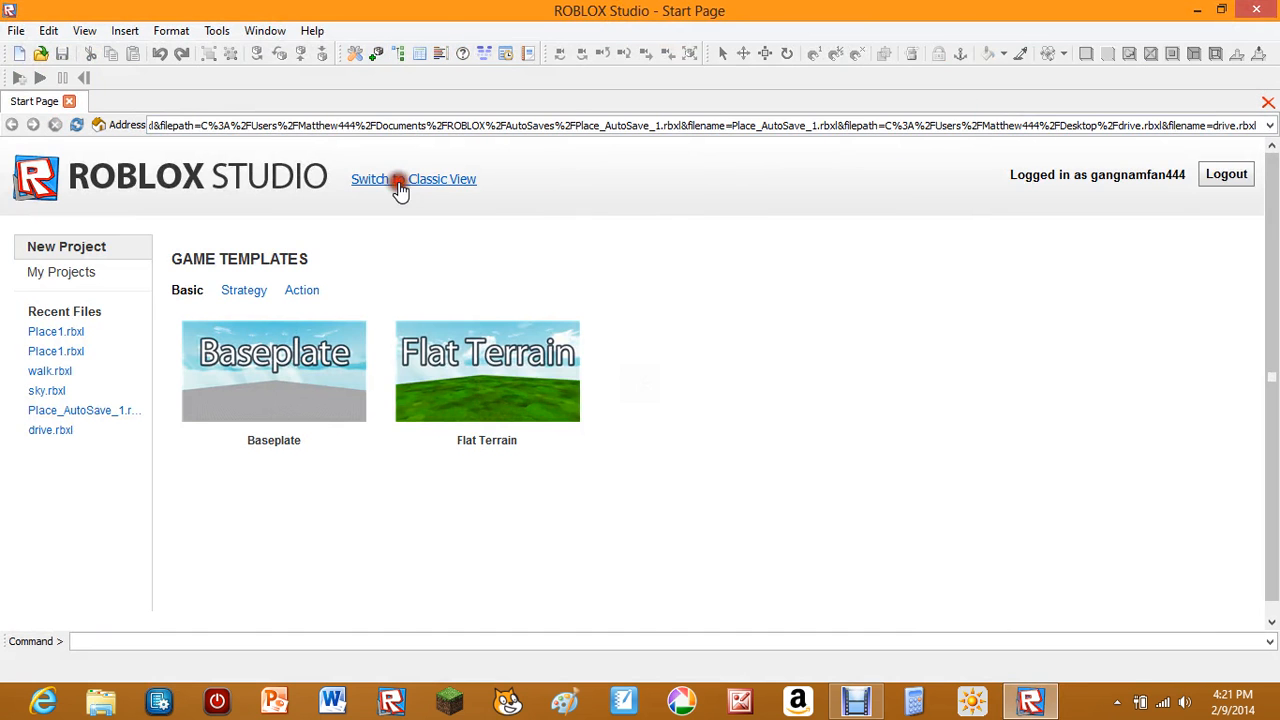
pyautogui.click(412, 178)
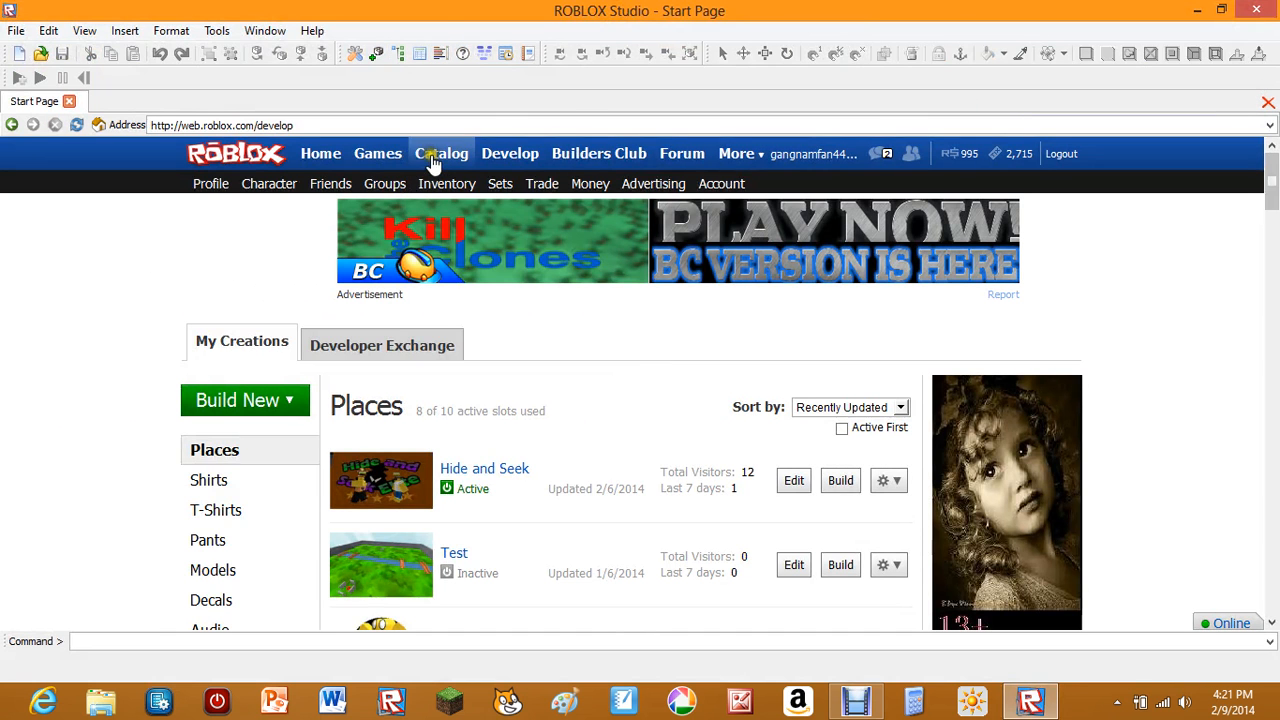
pyautogui.click(440, 152)
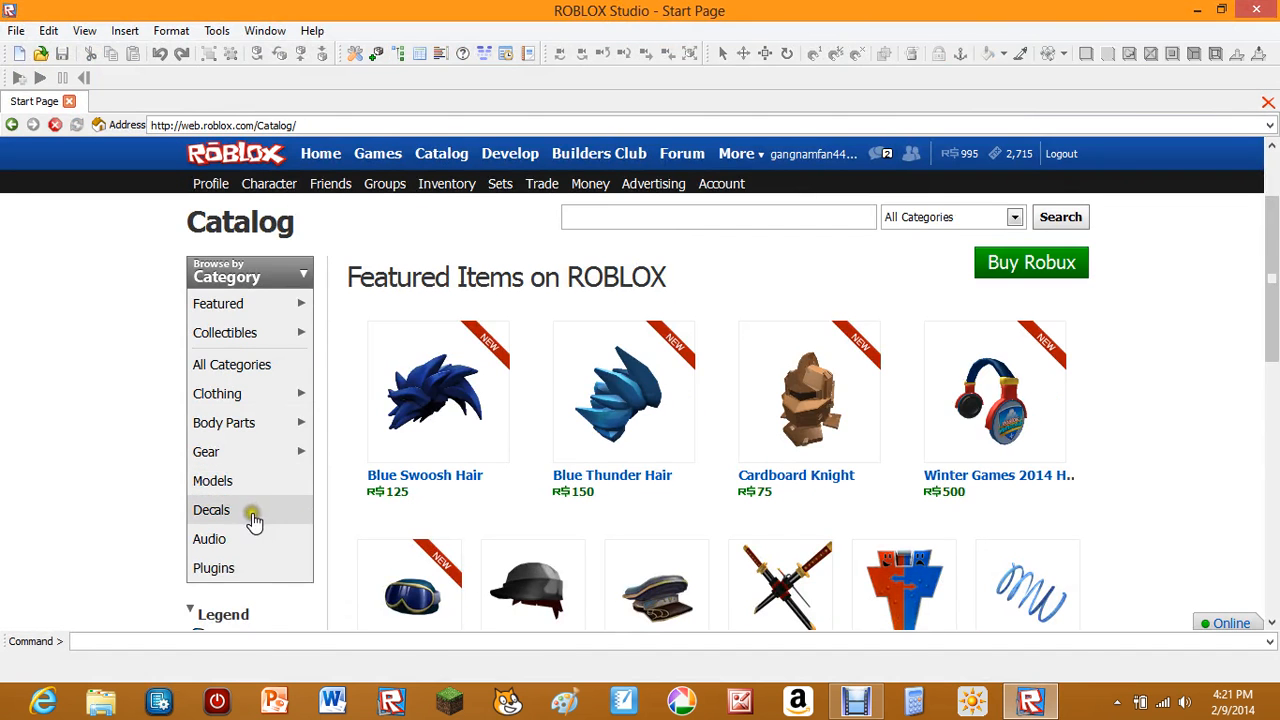
pyautogui.click(212, 480)
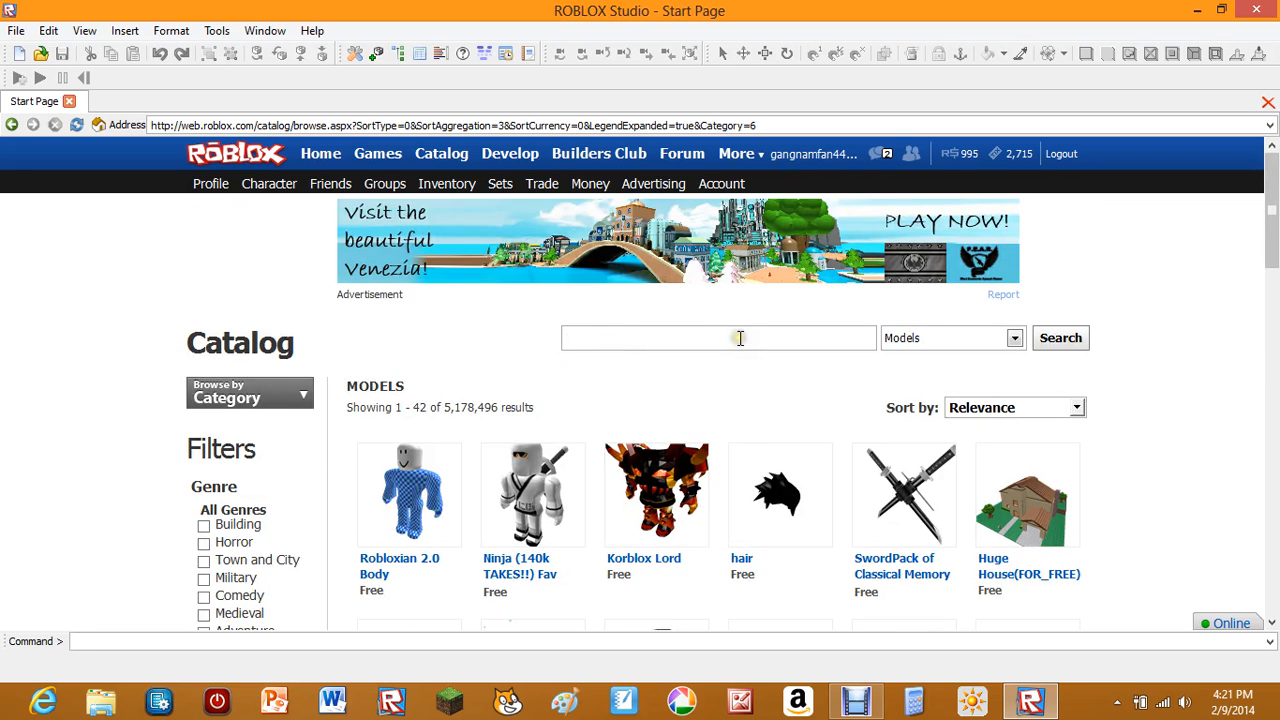
# Enter 'Build to survive the disasters kit' as the catalog search.
pyautogui.write('Build to')
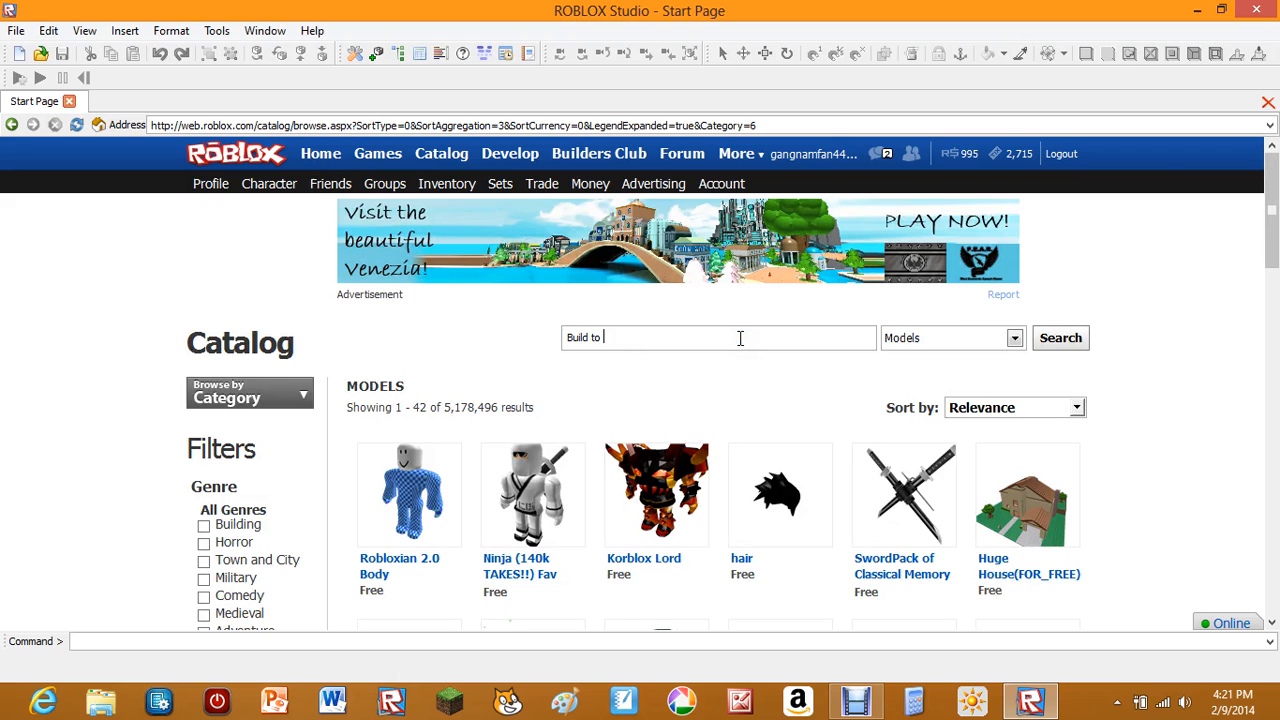
pyautogui.write('urv')
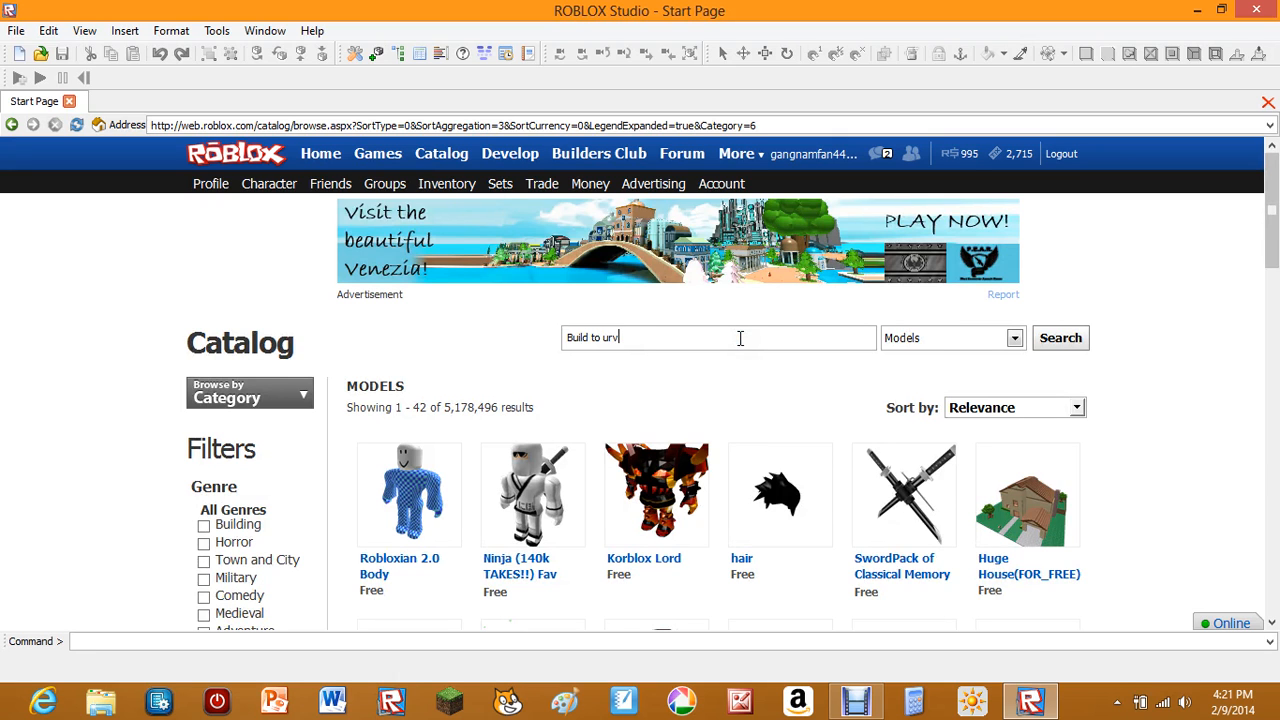
pyautogui.write('ive the')
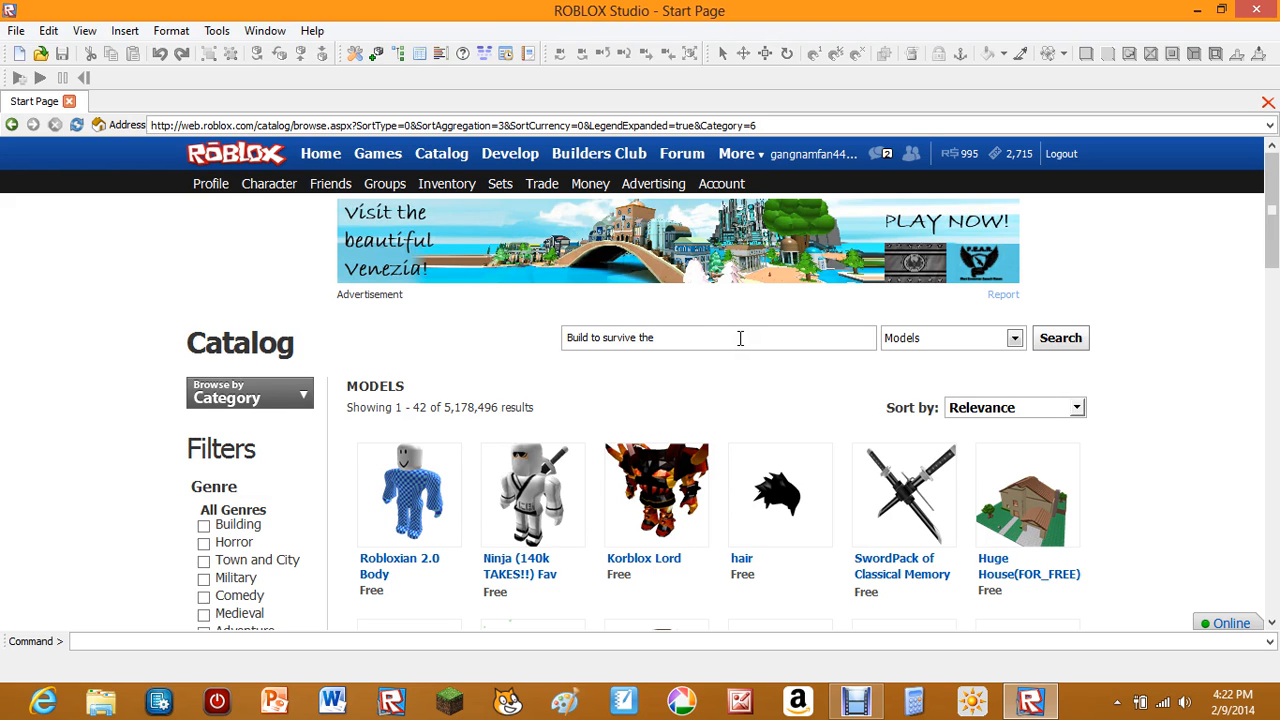
pyautogui.write('disasters')
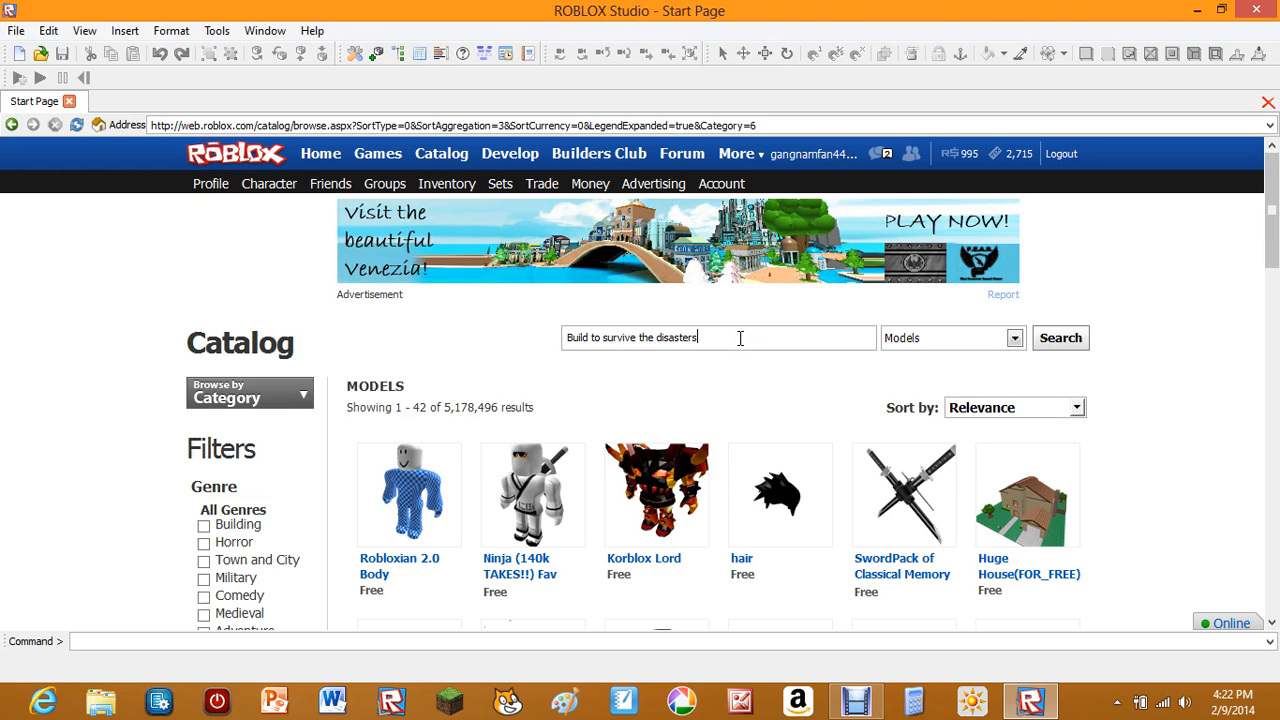
pyautogui.write('kit')
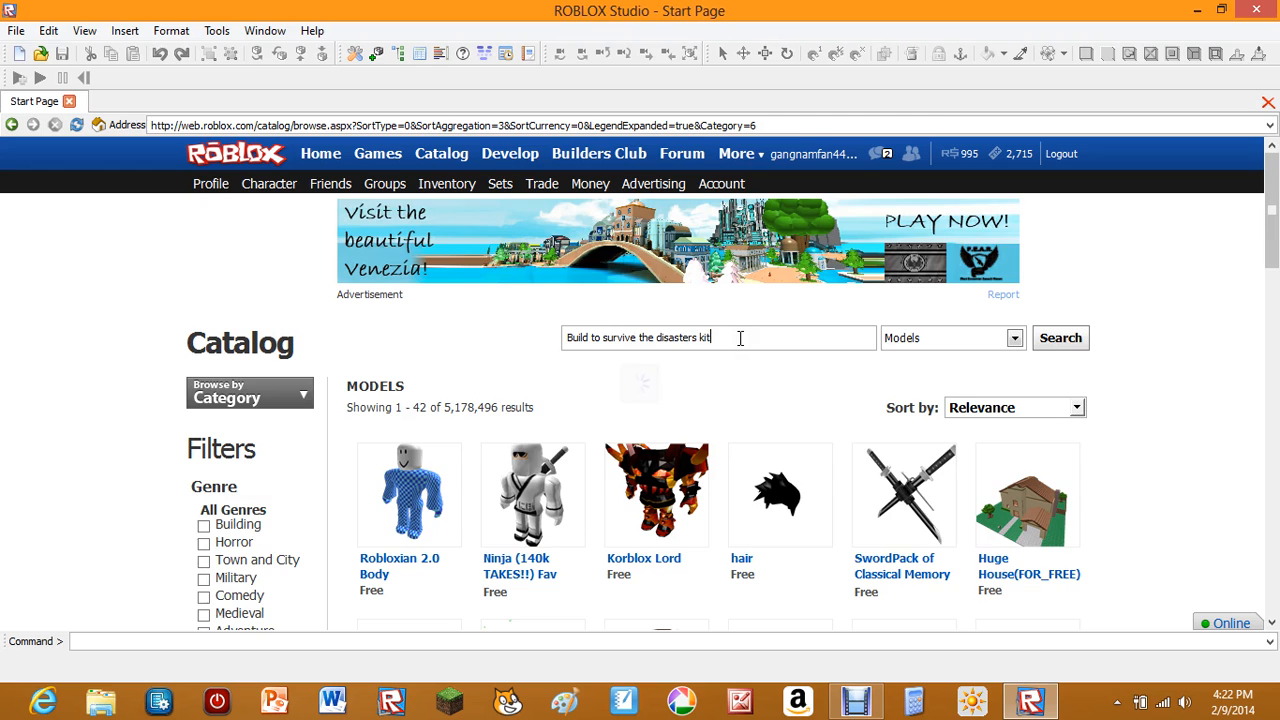
# Search for the kit and take the free Build To Survive The Disasters Kit model.
pyautogui.click(1060, 336)
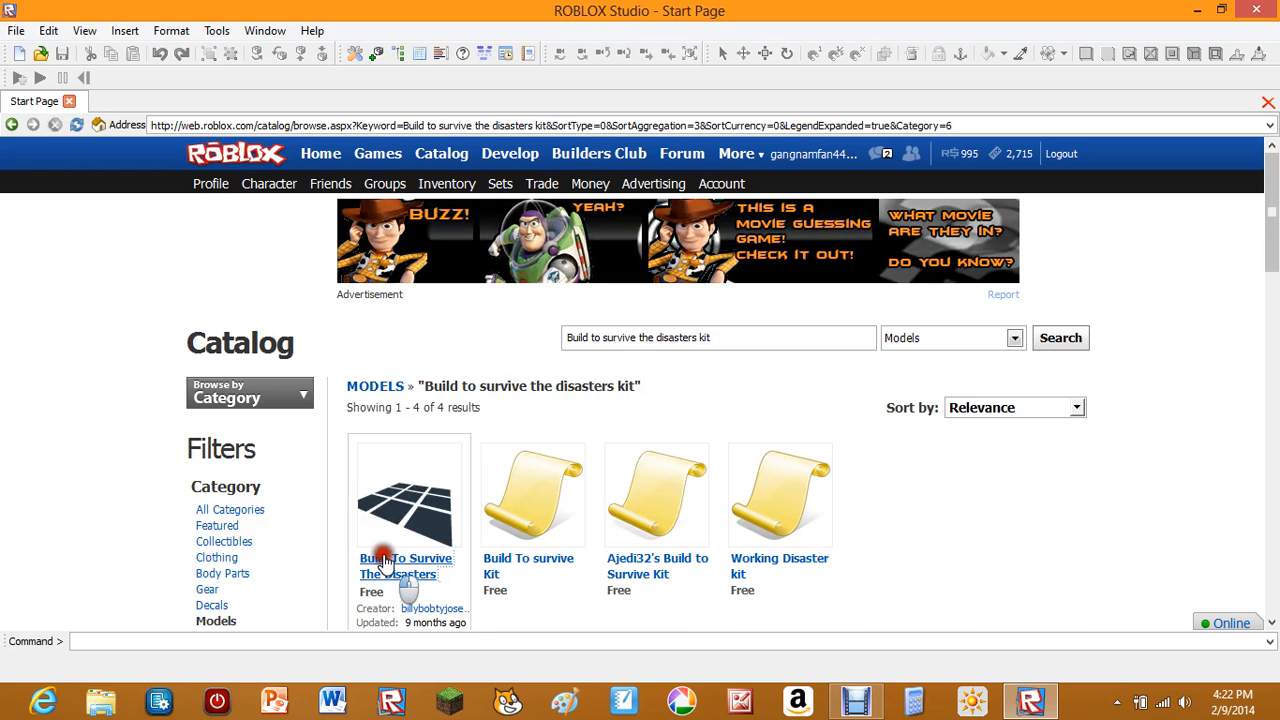
pyautogui.click(404, 564)
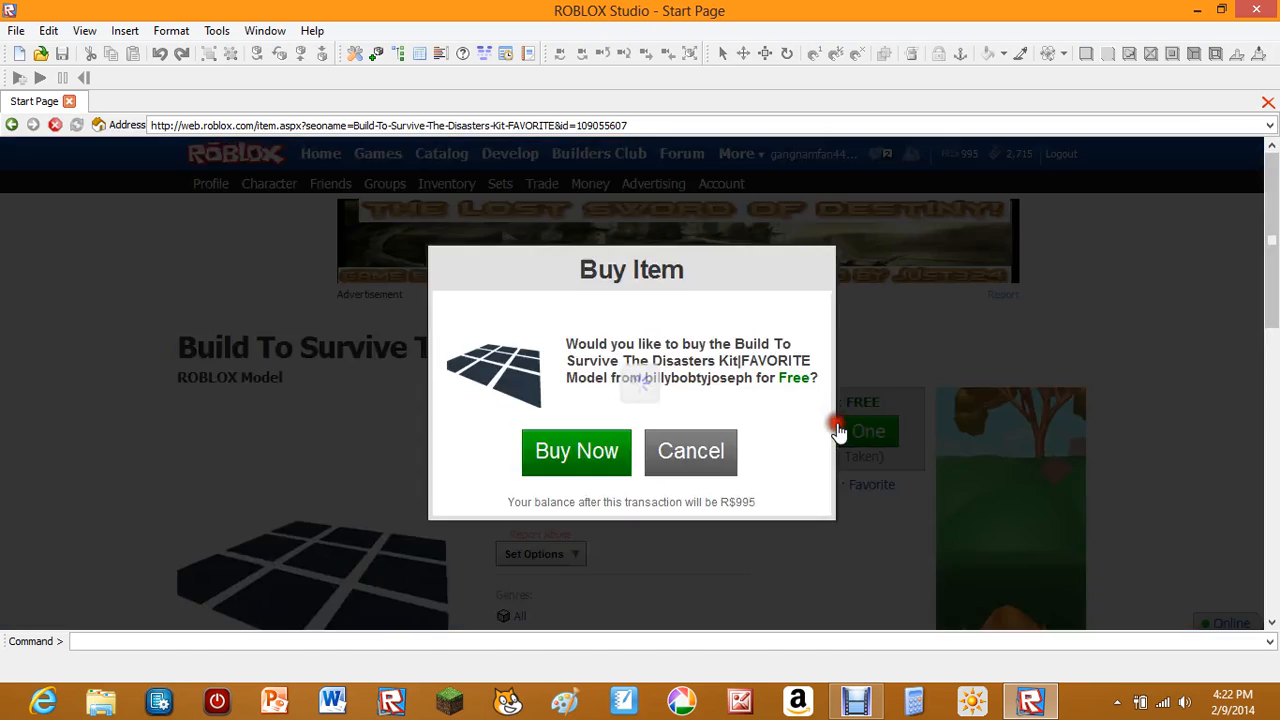
pyautogui.click(692, 450)
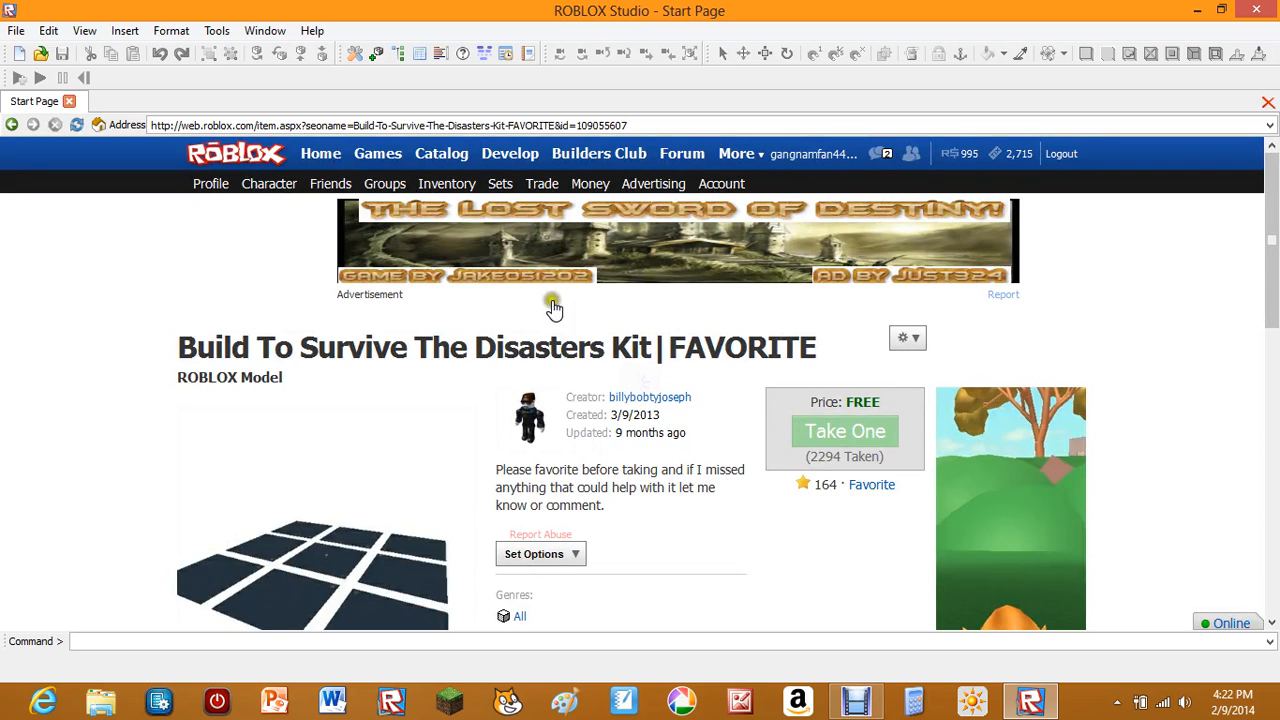
# Go to my places and open the Test place for editing.
pyautogui.click(510, 152)
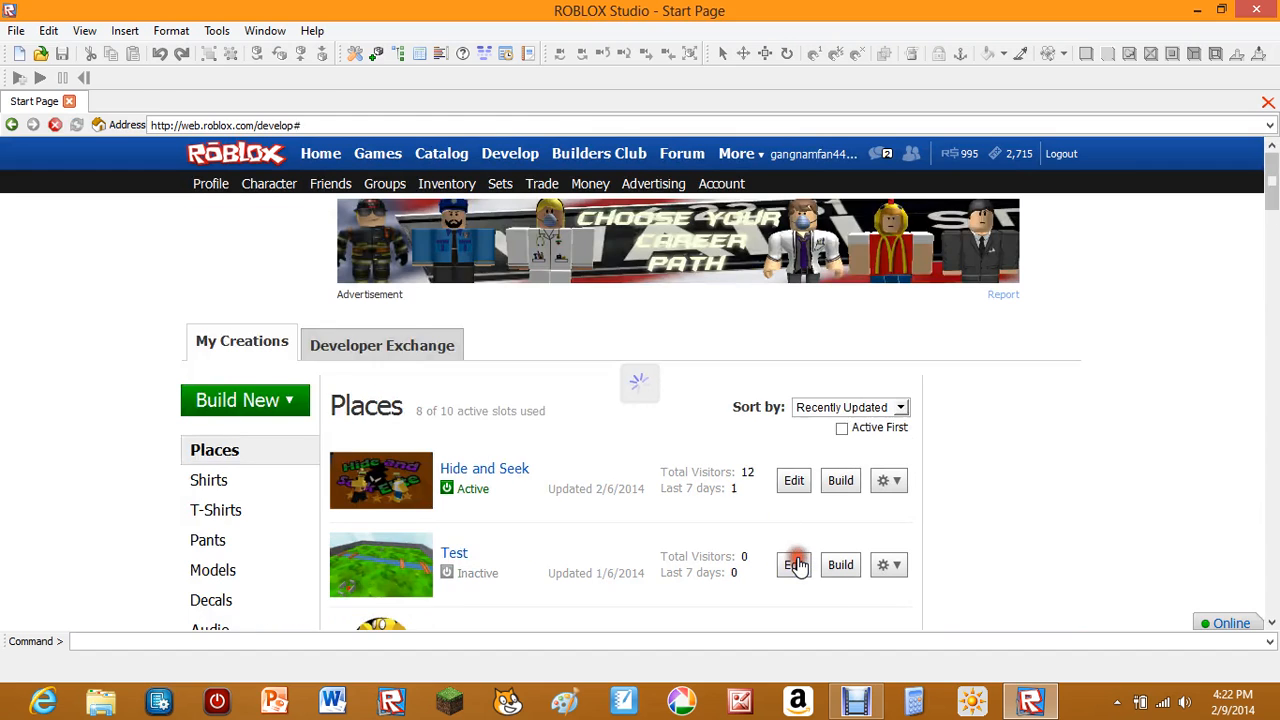
pyautogui.click(792, 564)
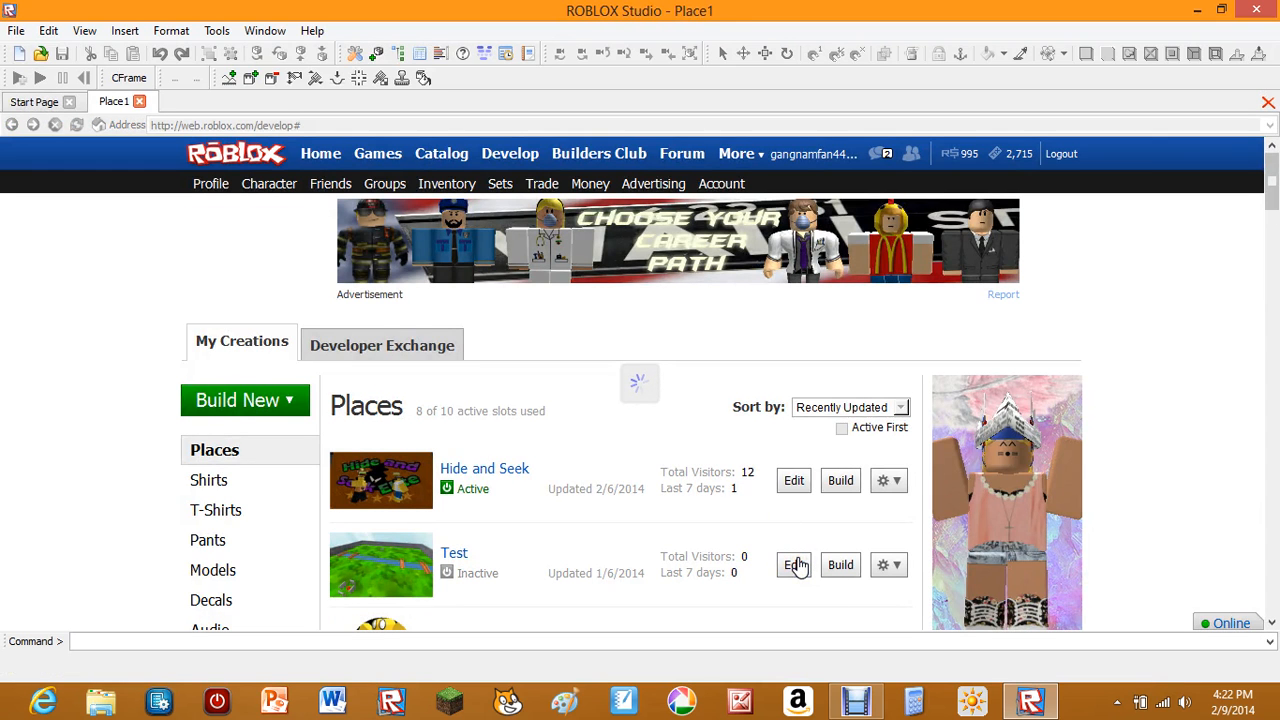
pyautogui.click(792, 564)
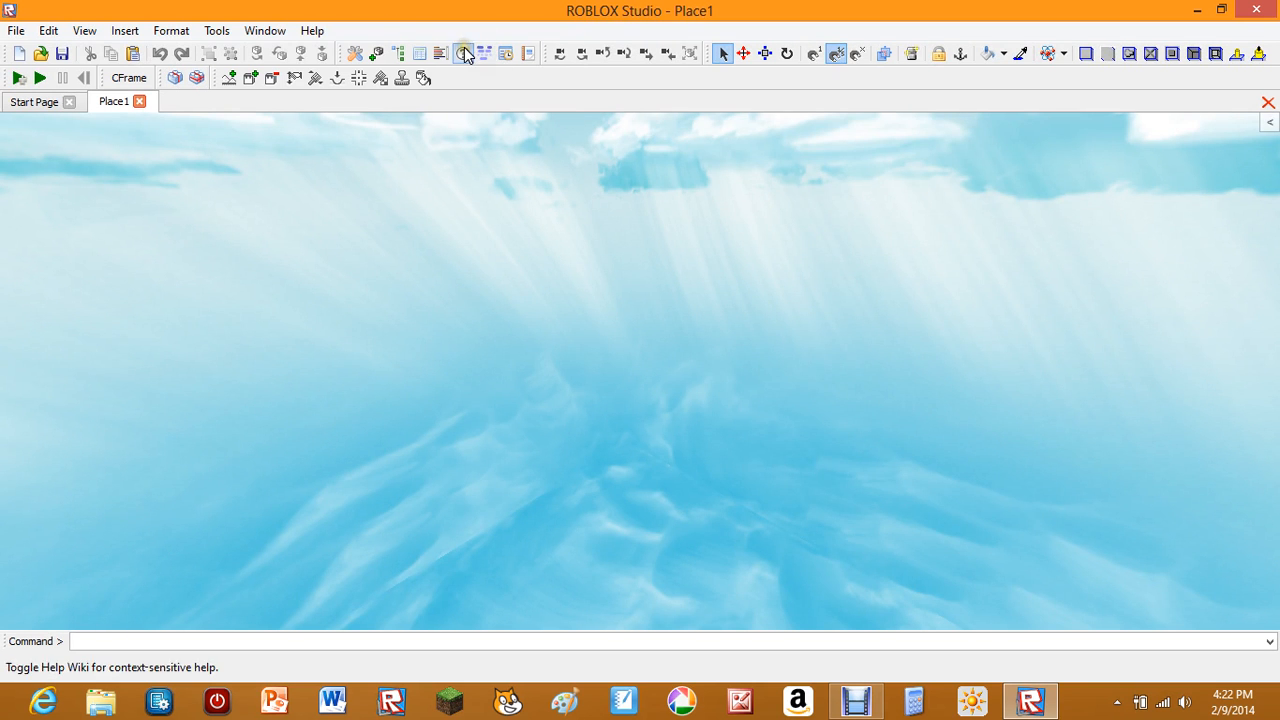
pyautogui.moveTo(356, 52)
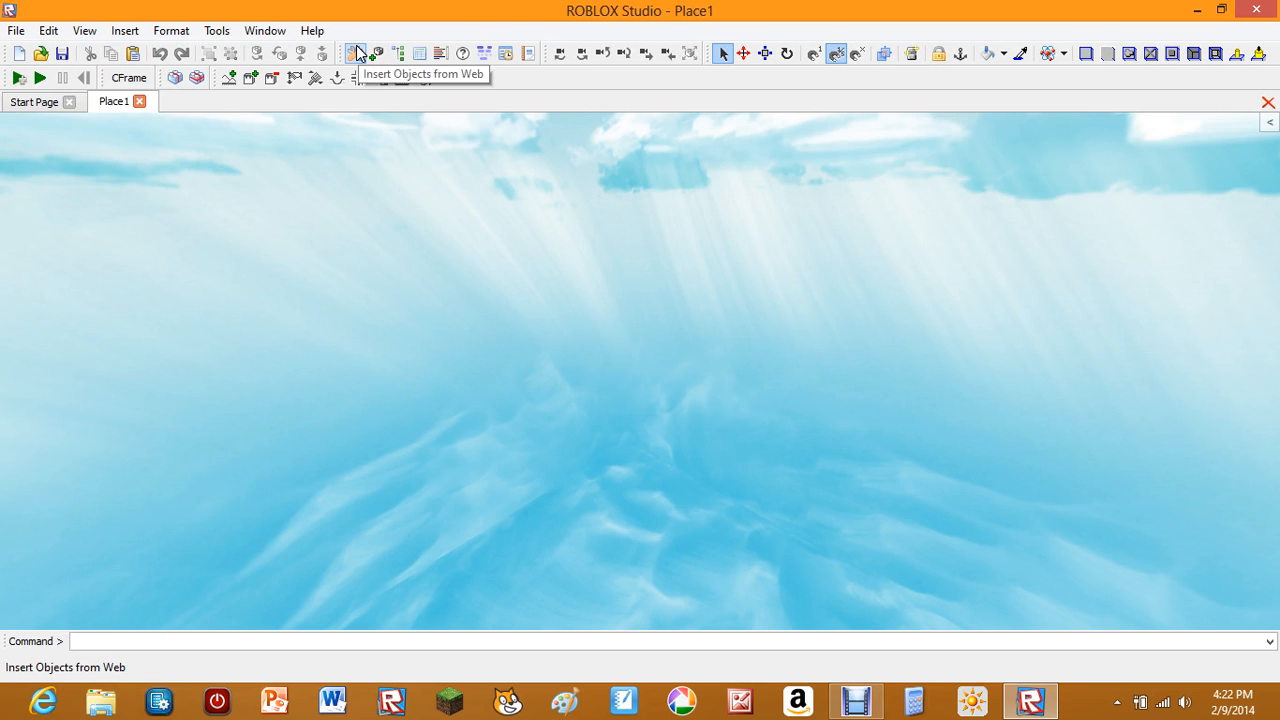
# Show Explorer and Properties, then insert the disaster kit model 'UNGROUP ME' from My Models.
pyautogui.click(398, 52)
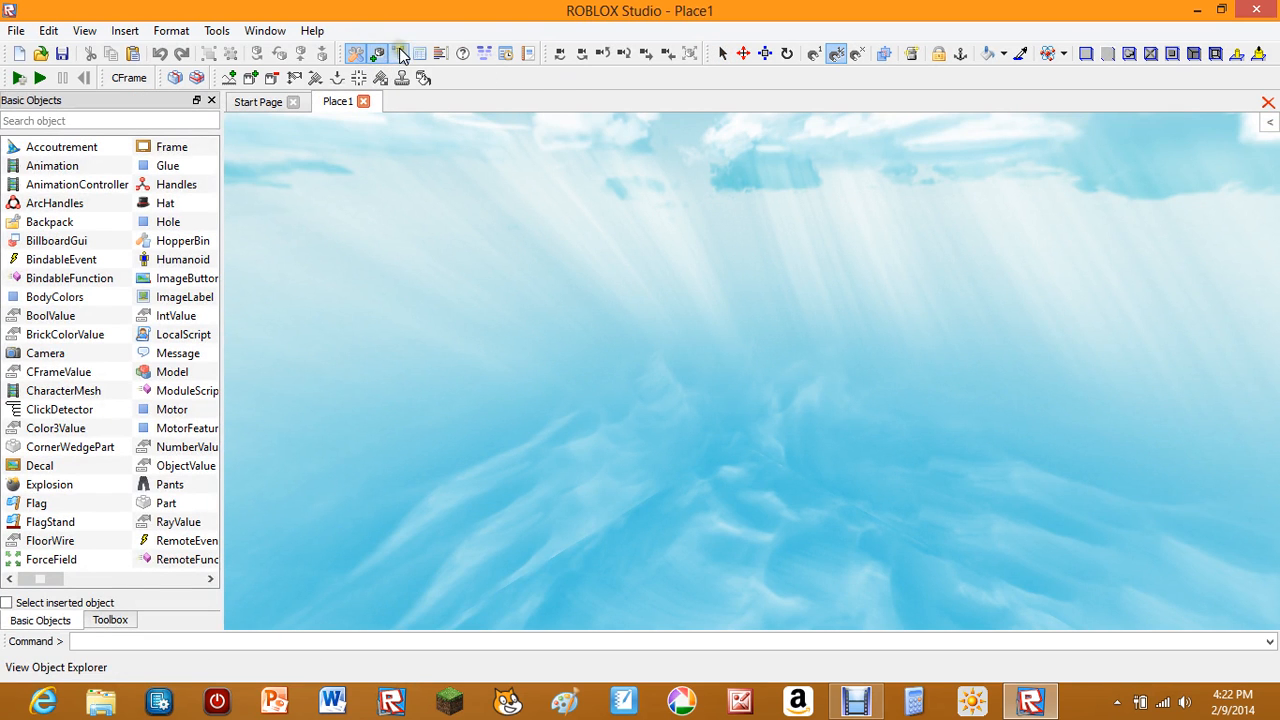
pyautogui.click(376, 52)
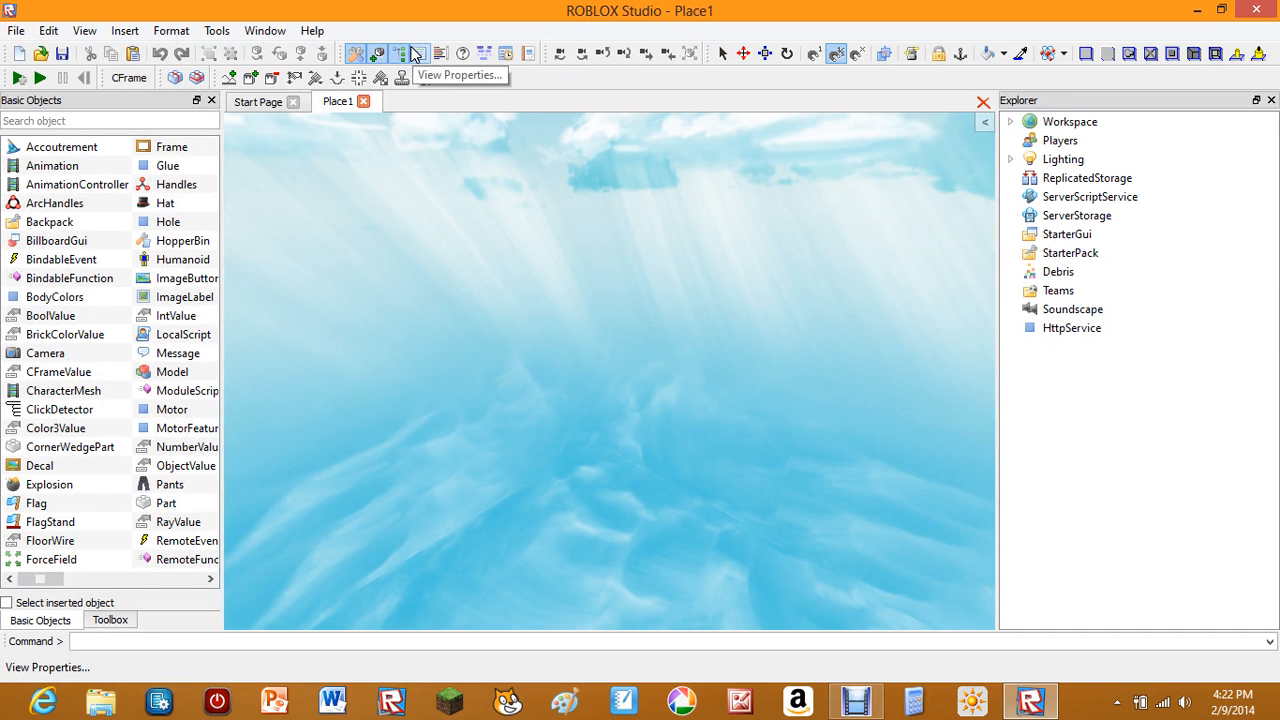
pyautogui.click(420, 52)
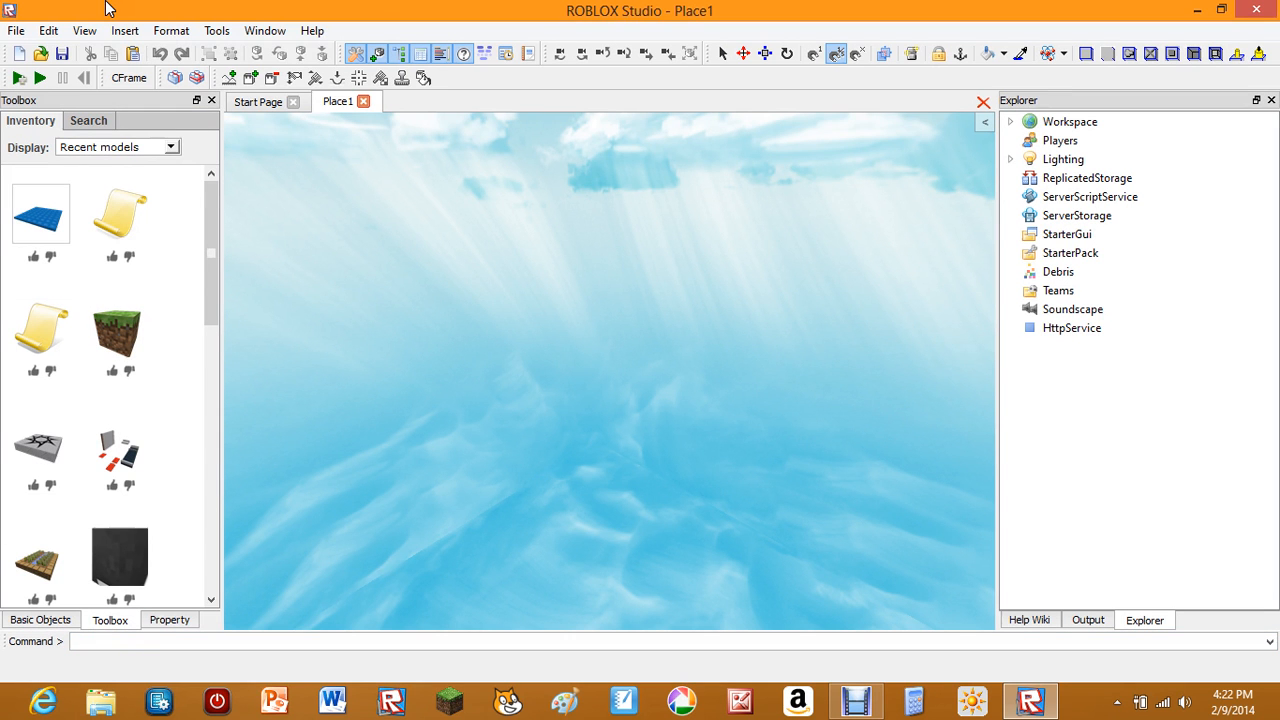
pyautogui.moveTo(72, 170)
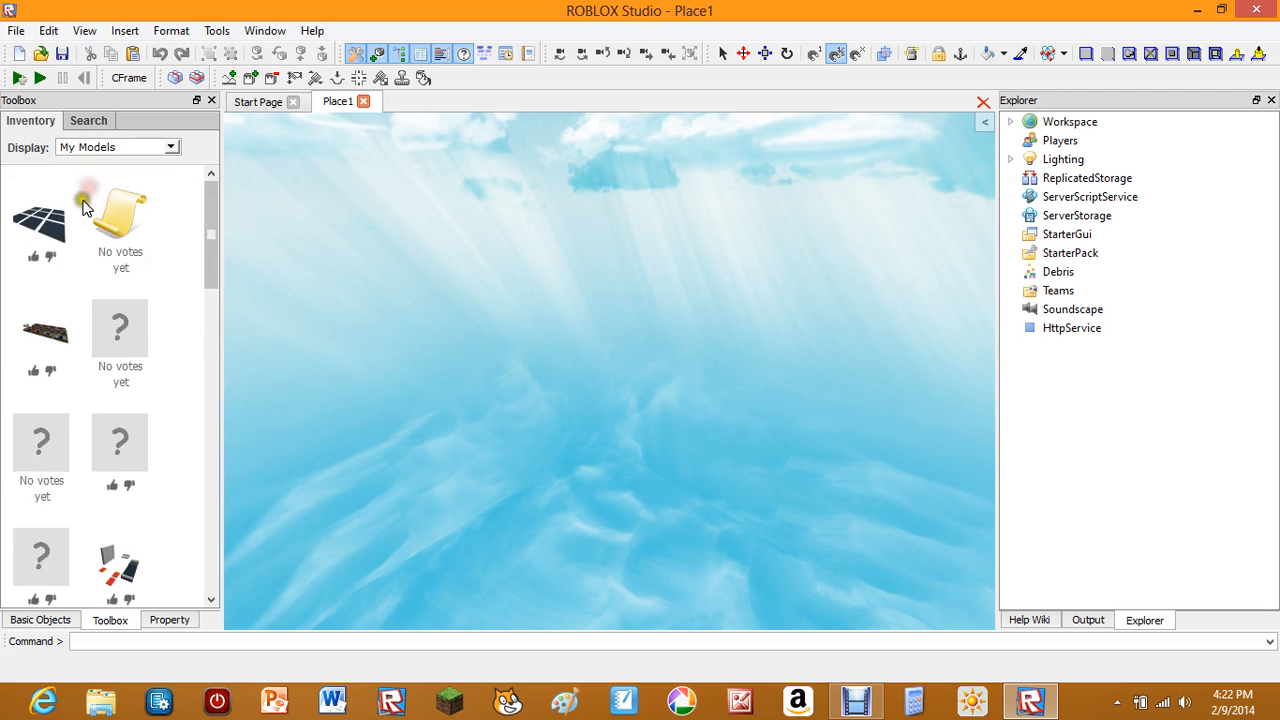
pyautogui.click(40, 218)
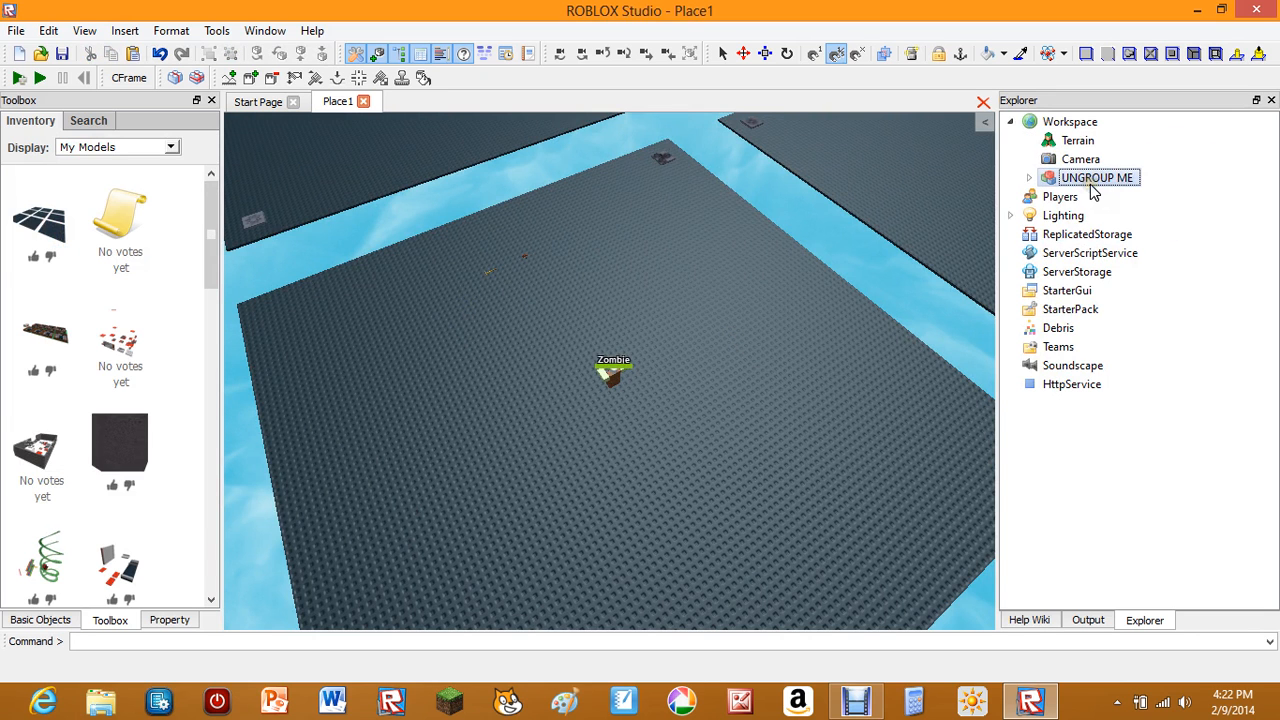
# Ungroup the kit and move DeleteTool, StamperTool into StarterPack and Sky into Lighting.
pyautogui.rightClick(1096, 176)
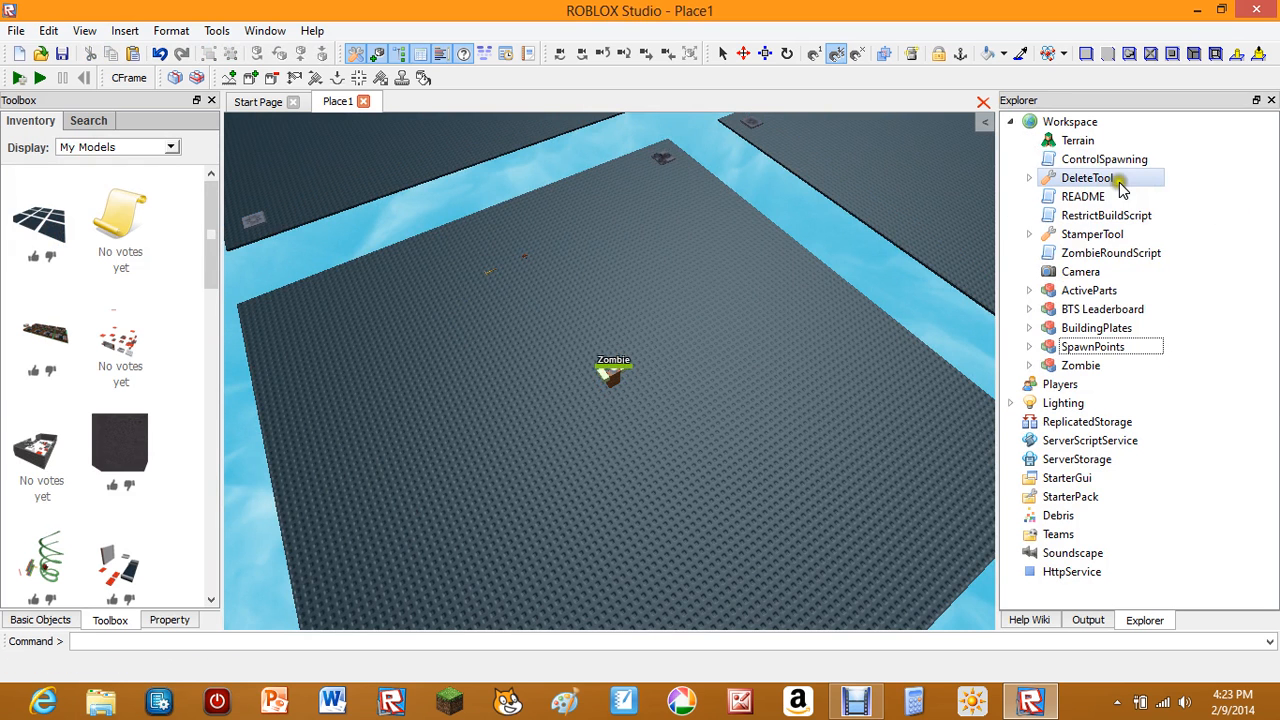
pyautogui.moveTo(1086, 176); pyautogui.dragTo(1090, 414)
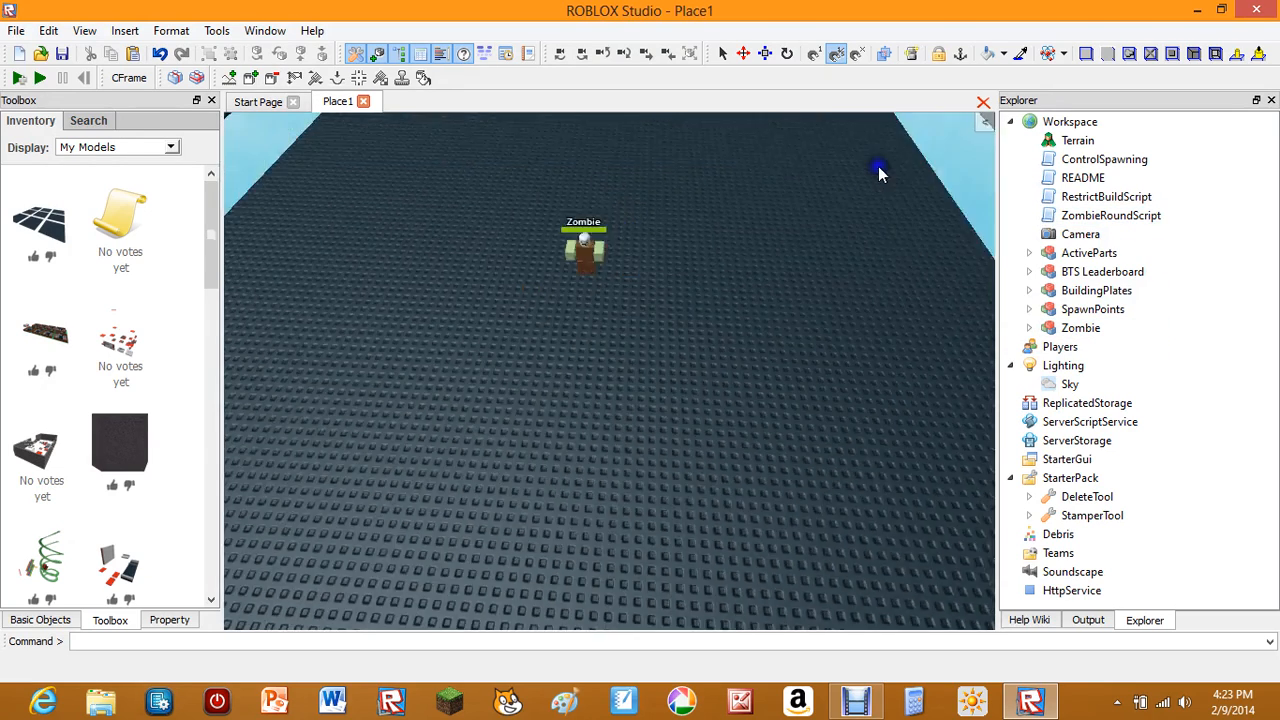
# Duplicate the Zombie model twice and place the copies across the baseplates.
pyautogui.click(1080, 328)
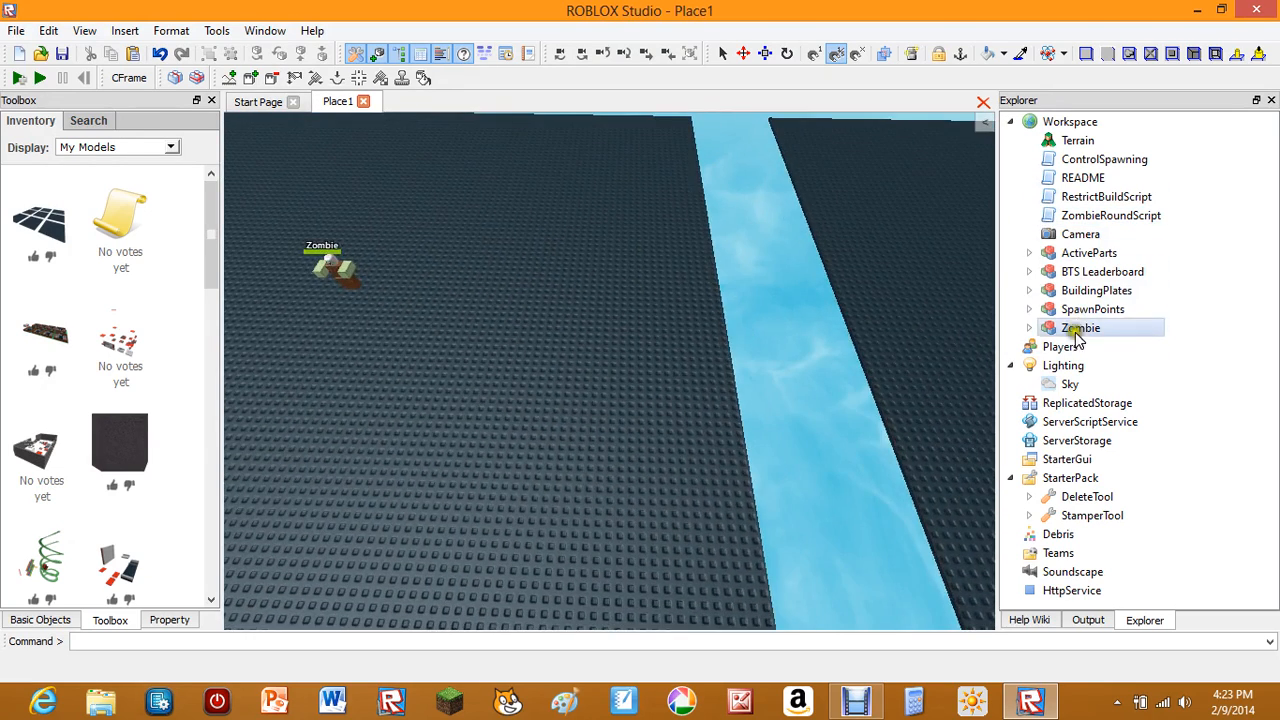
pyautogui.click(1084, 328)
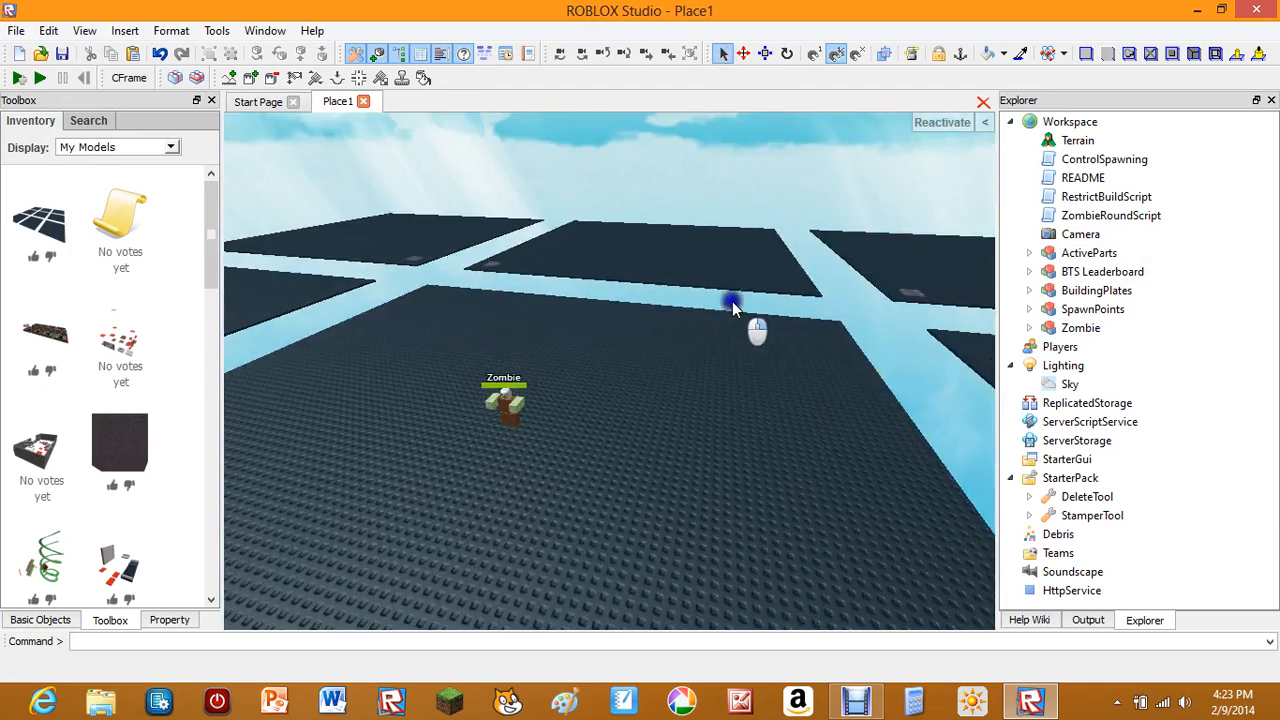
pyautogui.click(504, 400)
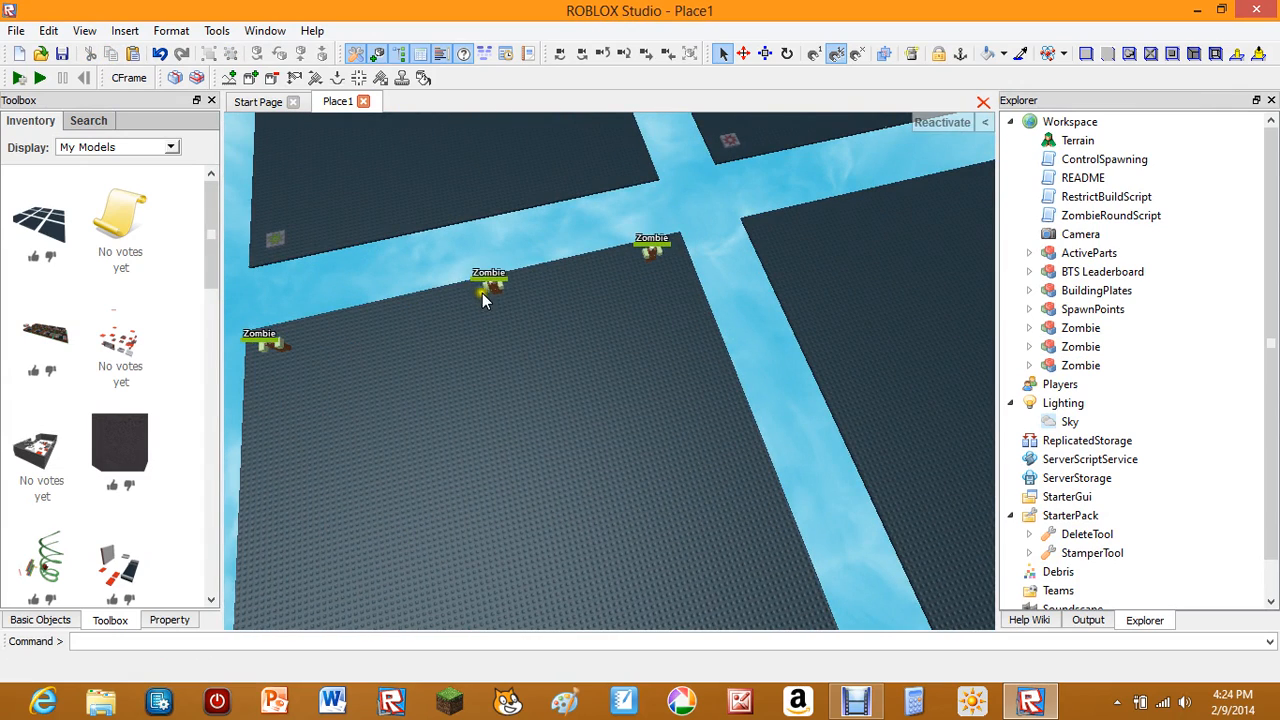
# Group the three Zombie models into one model named Zombies.
pyautogui.click(1112, 216)
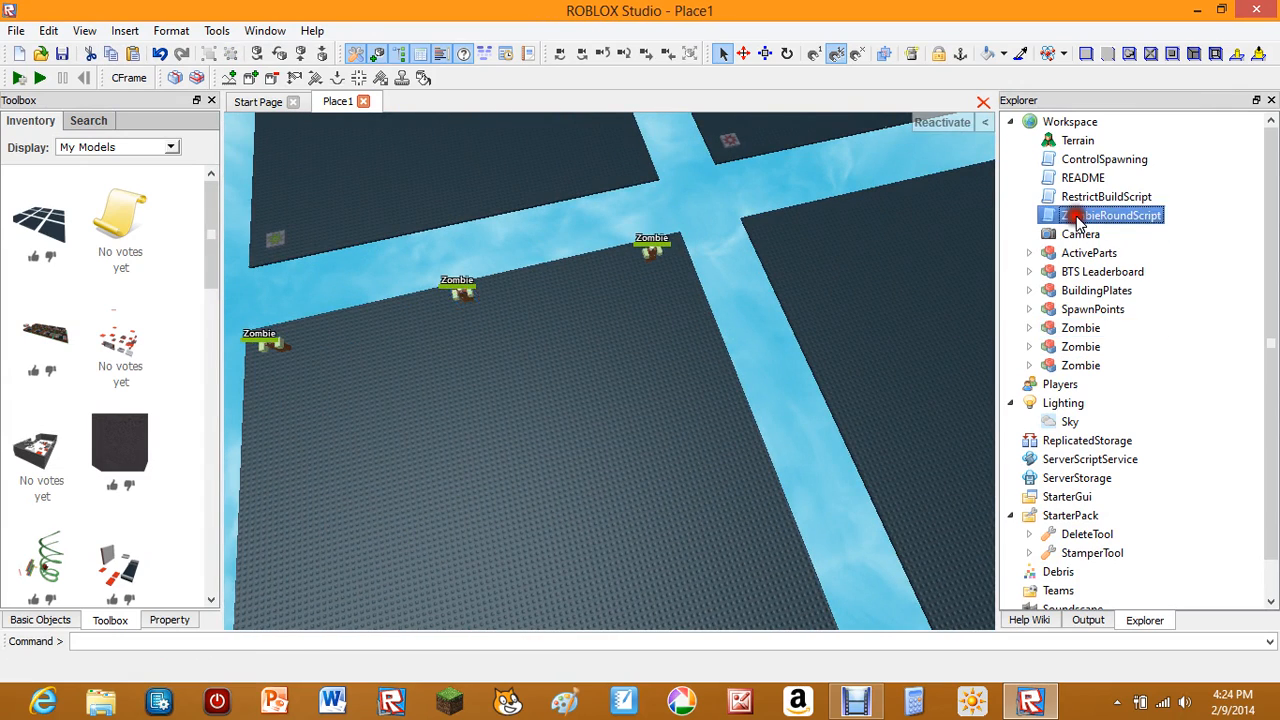
pyautogui.doubleClick(1120, 216)
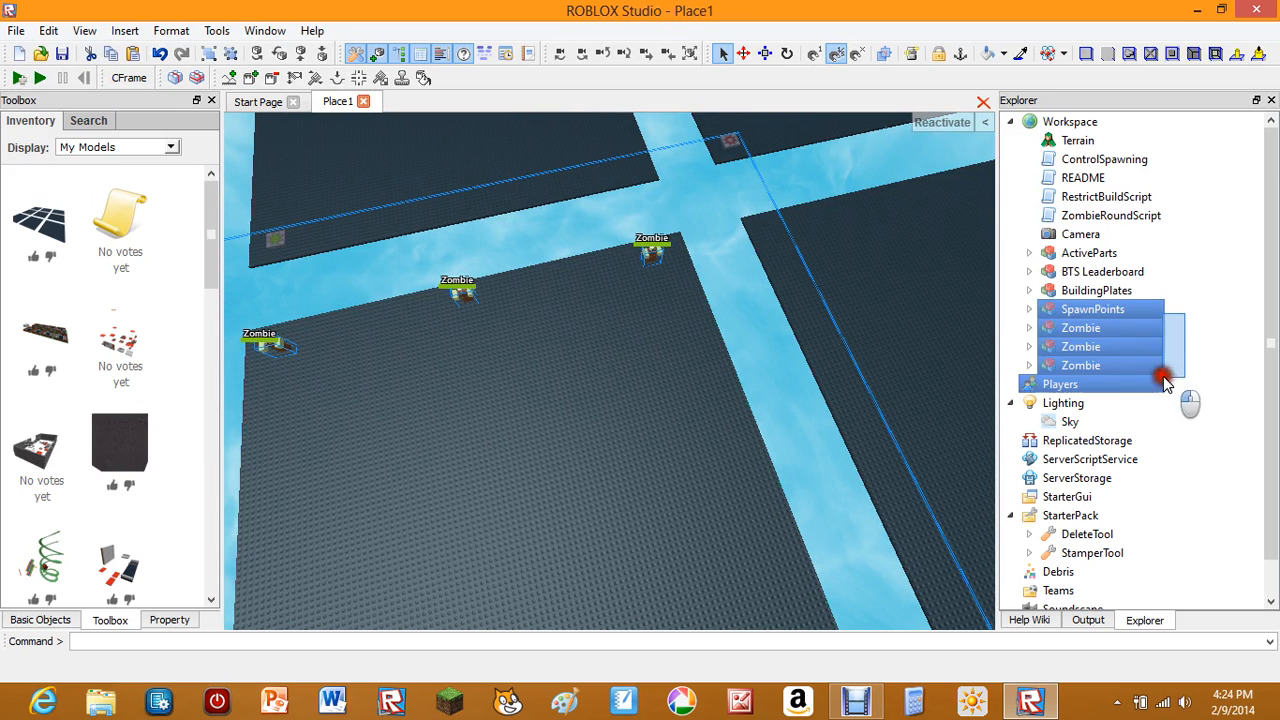
pyautogui.click(1092, 308)
pyautogui.write('Zombies')
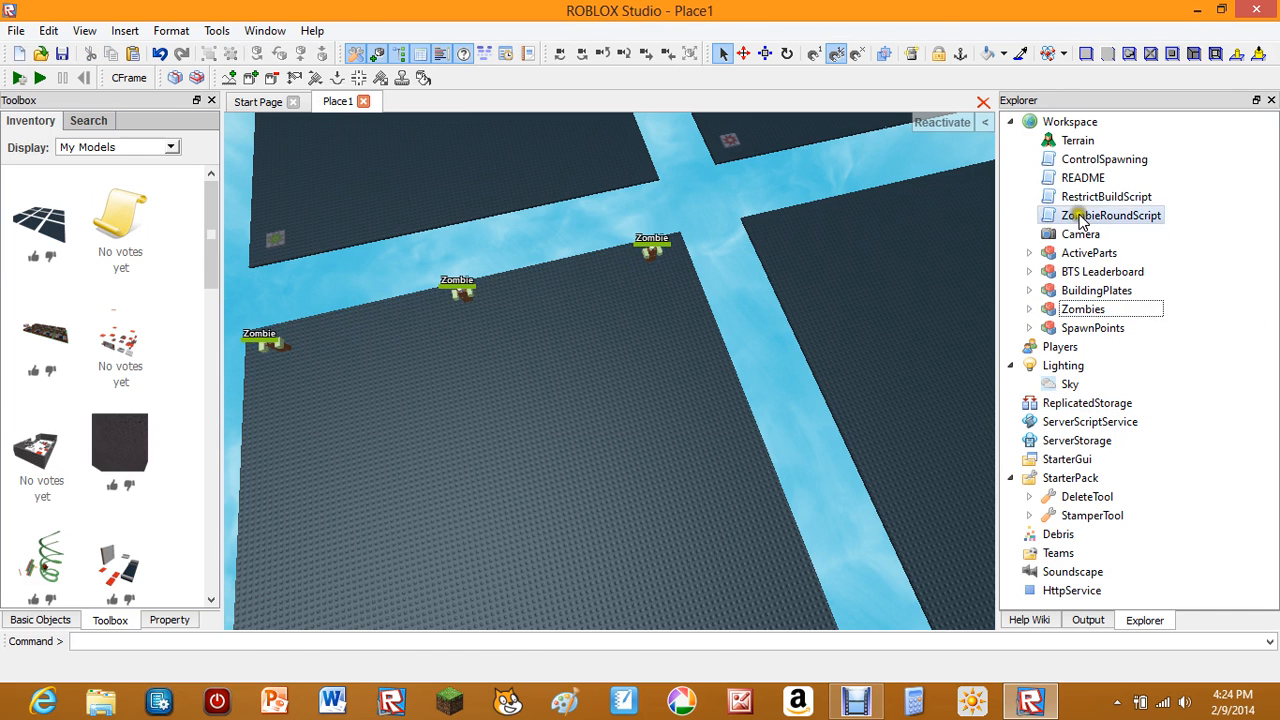
# Review the disaster list in ZombieRoundScript, then cut Zombies from Workspace.
pyautogui.doubleClick(1110, 216)
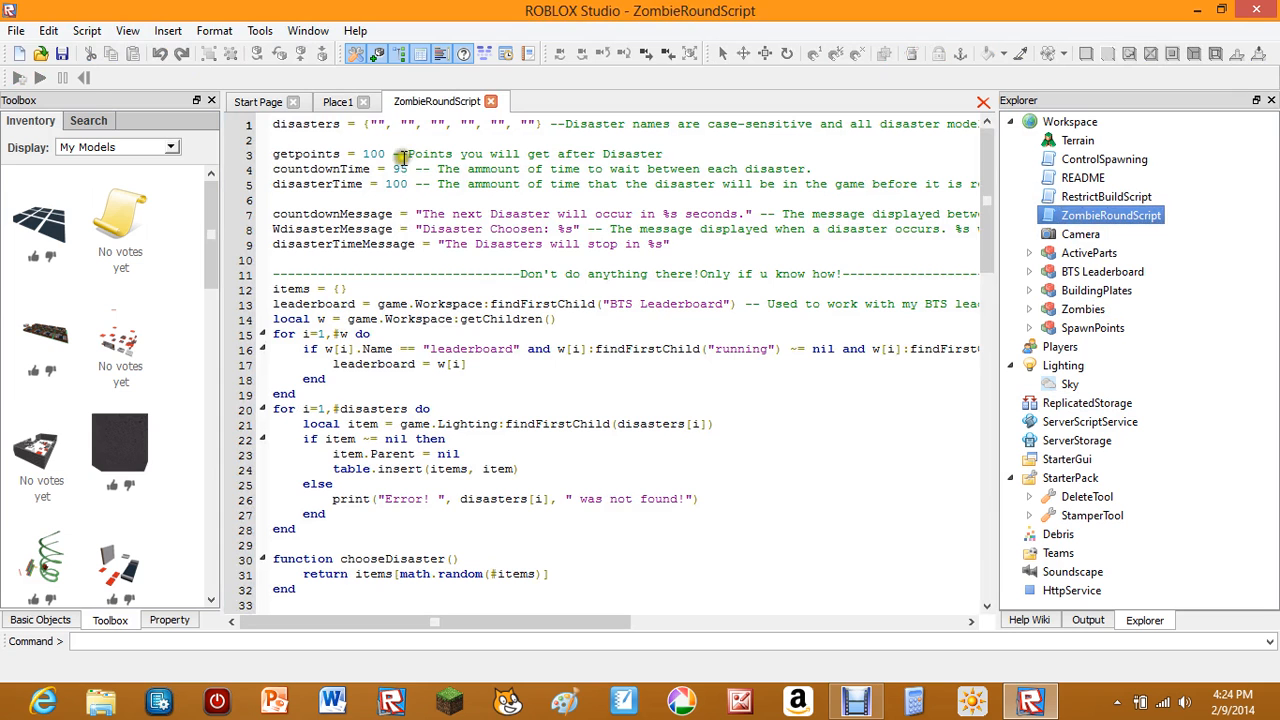
pyautogui.moveTo(484, 54)
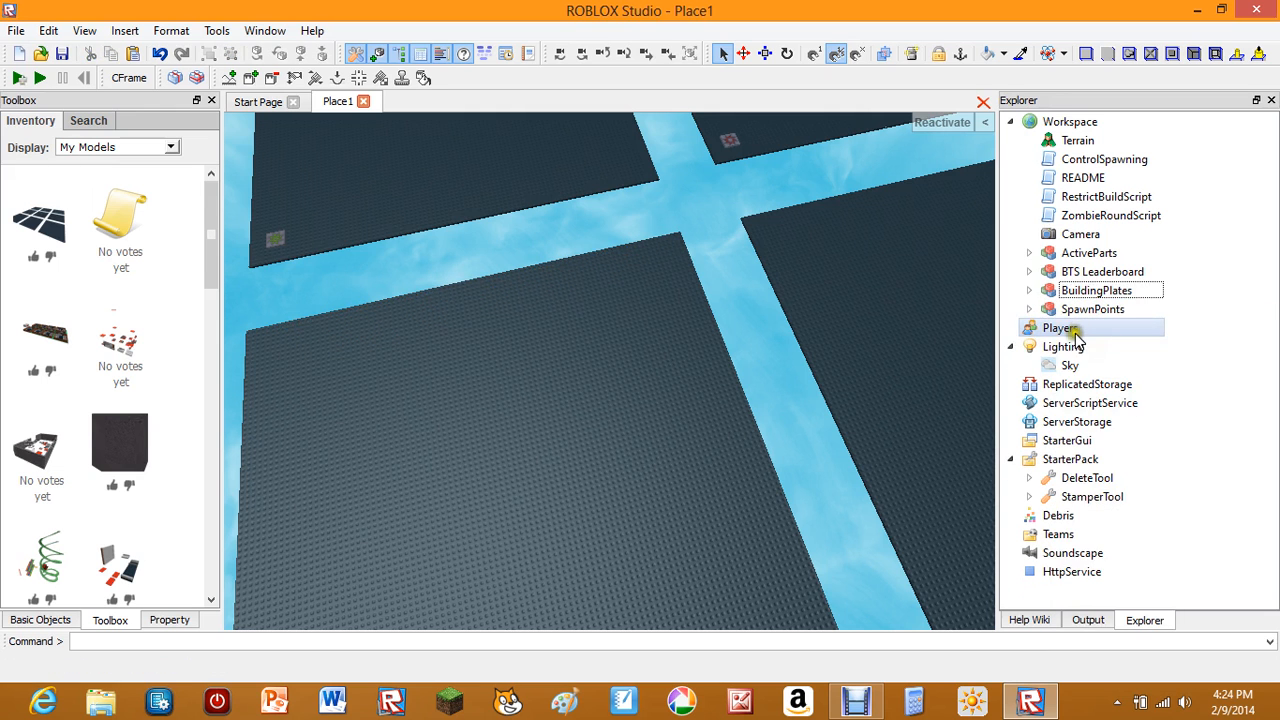
# Paste the Zombies model into Lighting beside Sky.
pyautogui.rightClick(1060, 328)
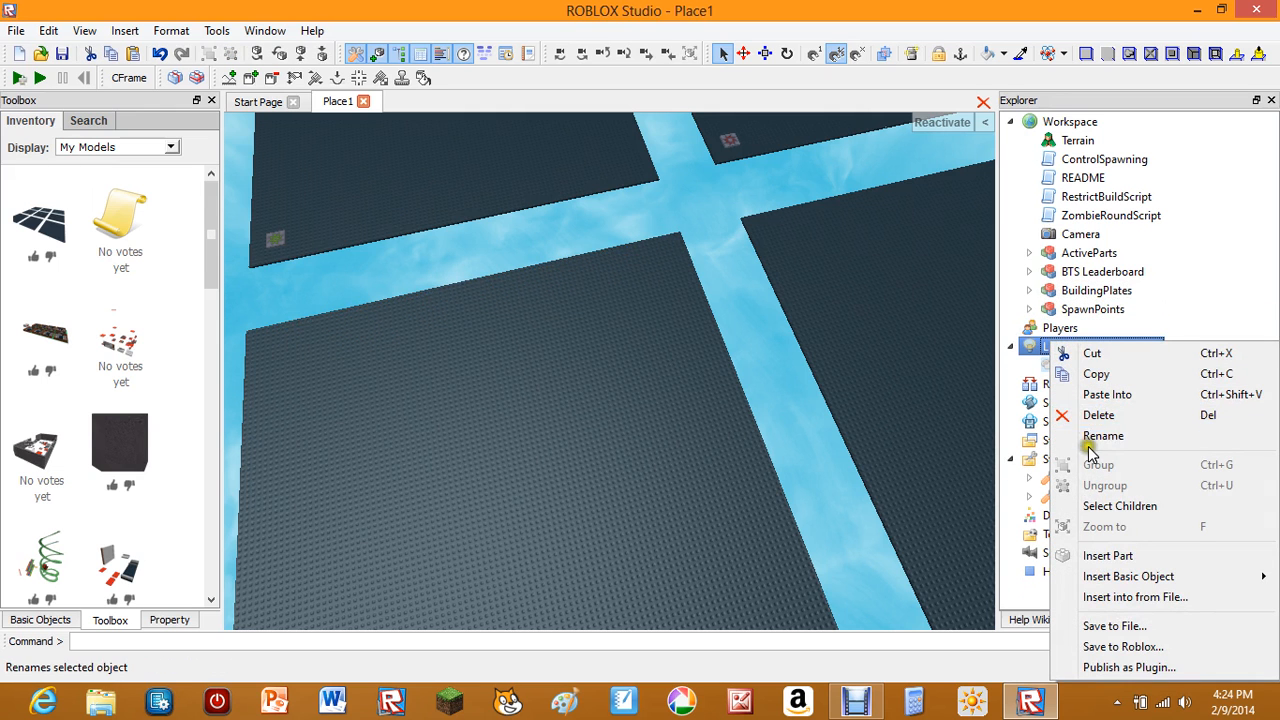
pyautogui.click(1104, 436)
pyautogui.write('Zombies')
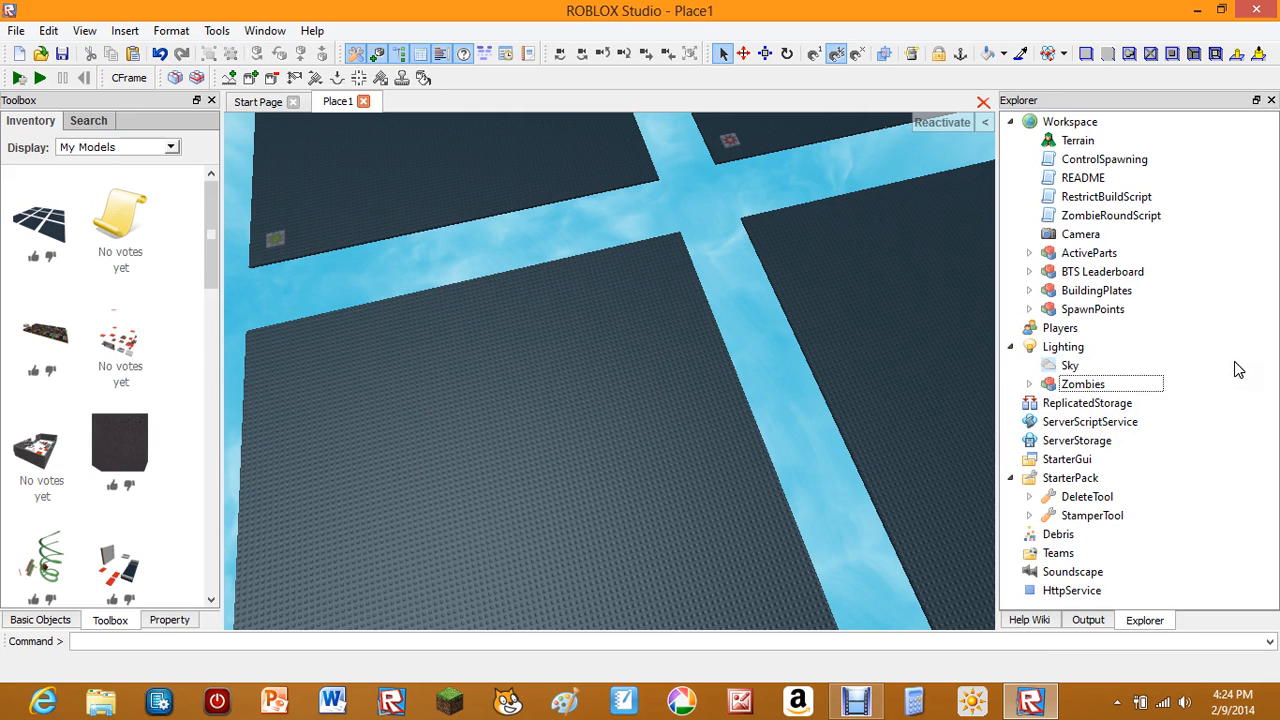
pyautogui.moveTo(1220, 372)
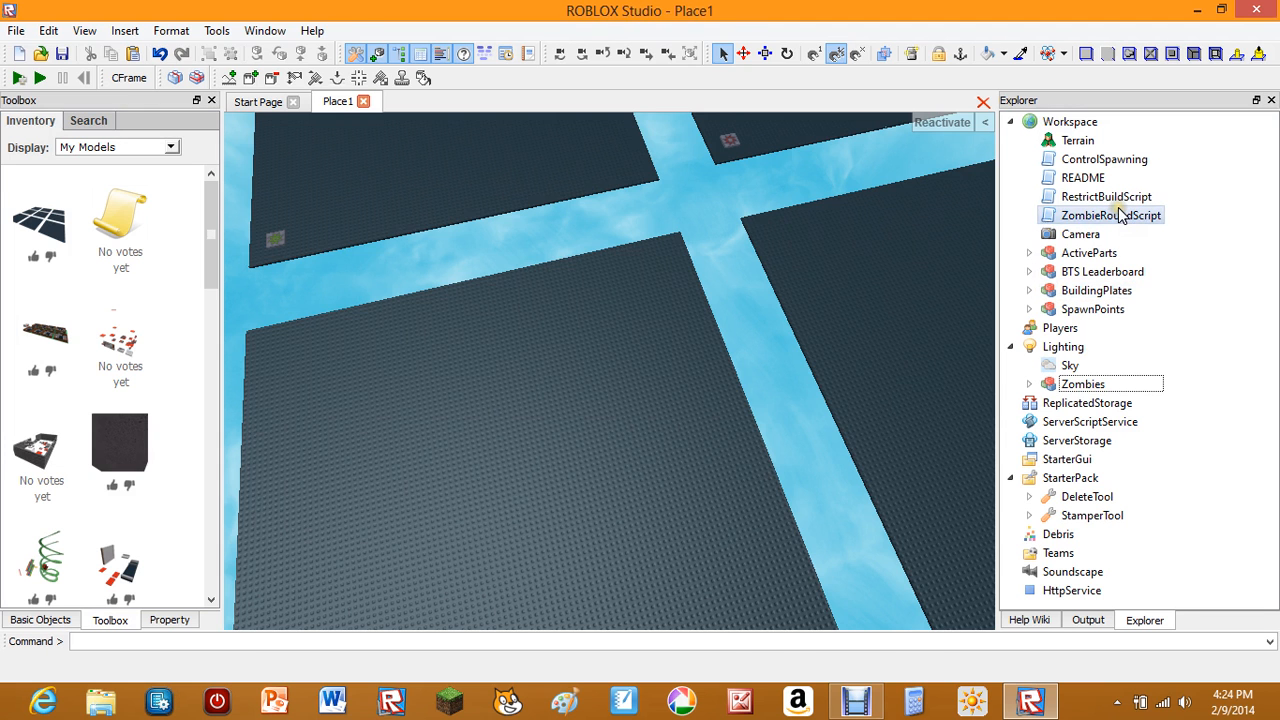
# Enter 'Zombies' as the first disaster name in ZombieRoundScript's disasters table and review the script.
pyautogui.doubleClick(1110, 216)
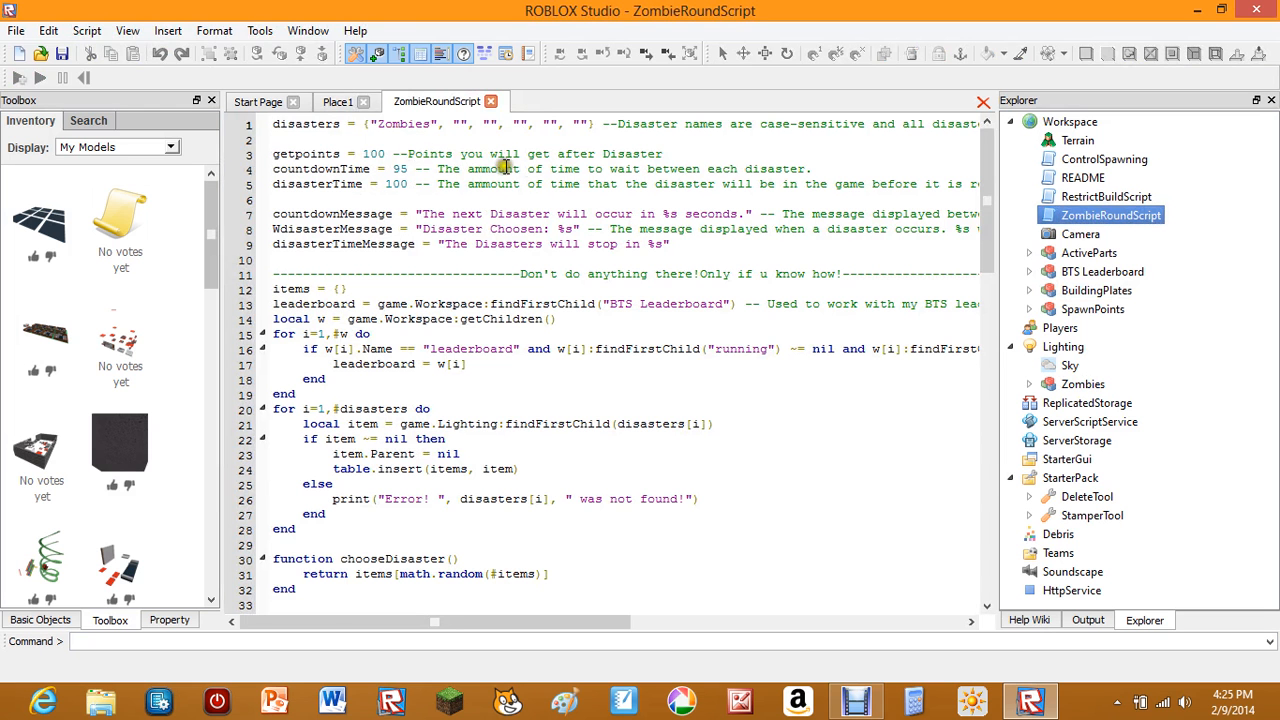
pyautogui.scroll(-3)
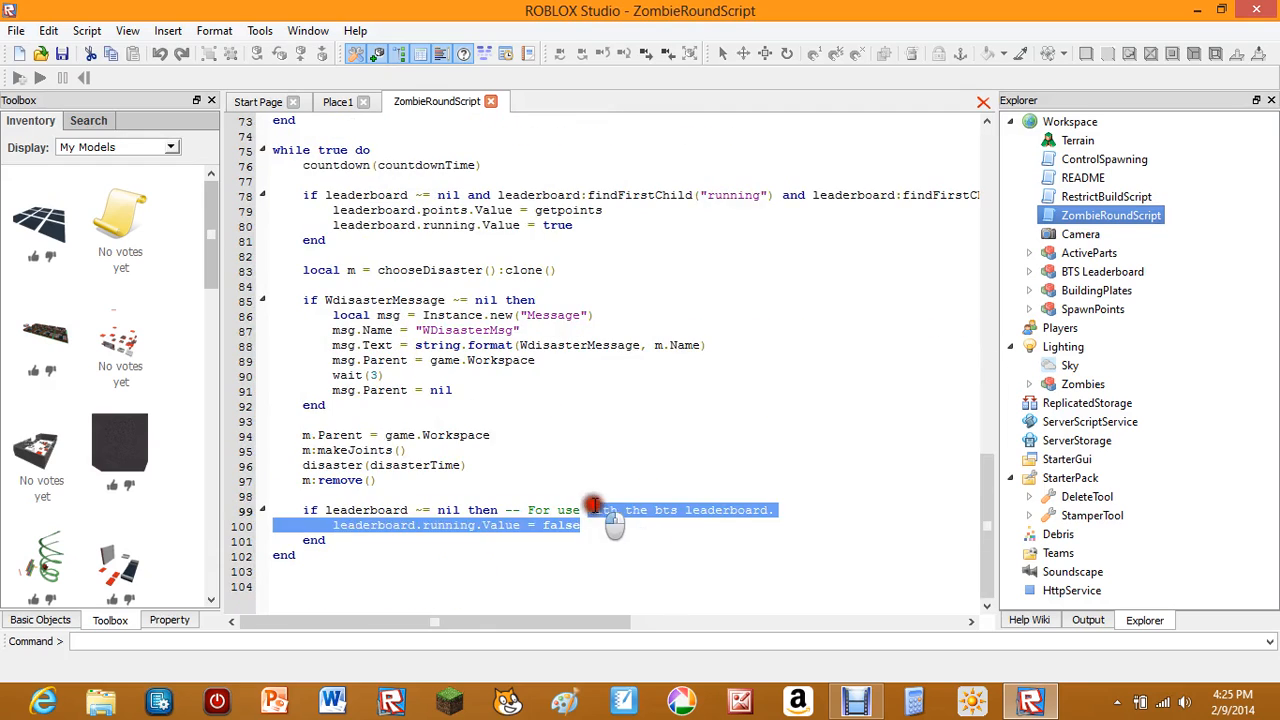
pyautogui.scroll(3)
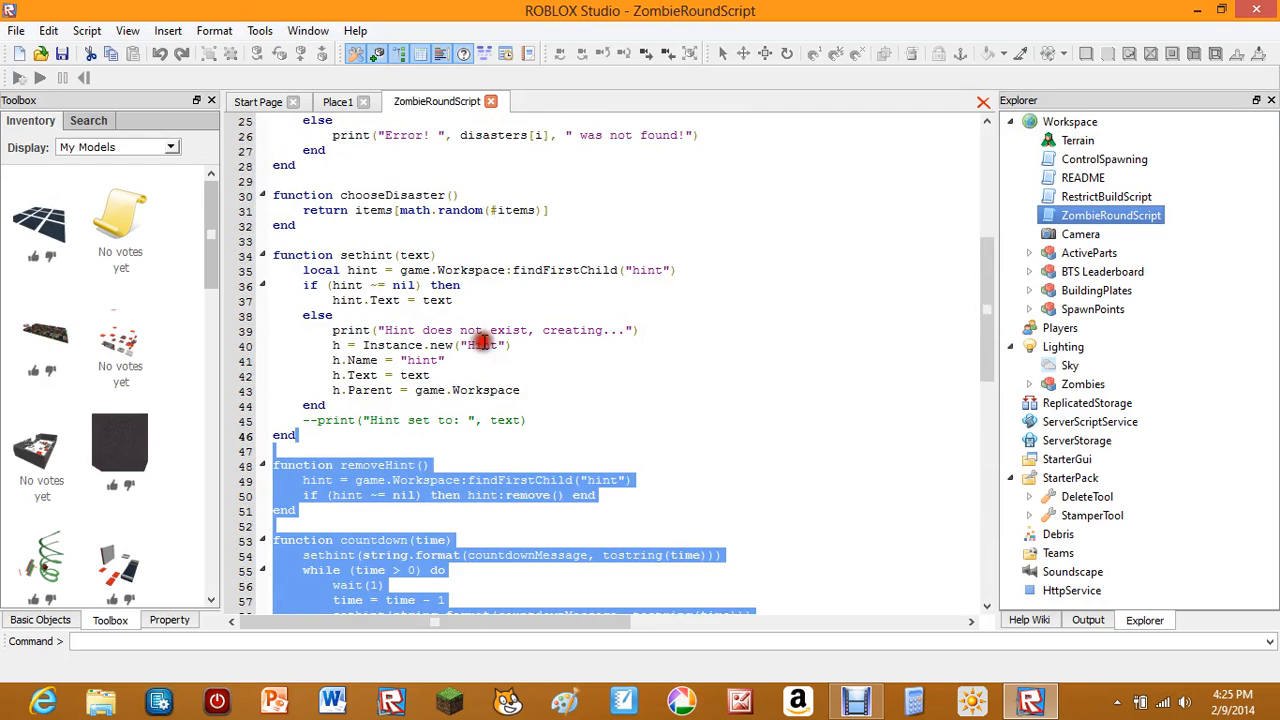
pyautogui.scroll(3)
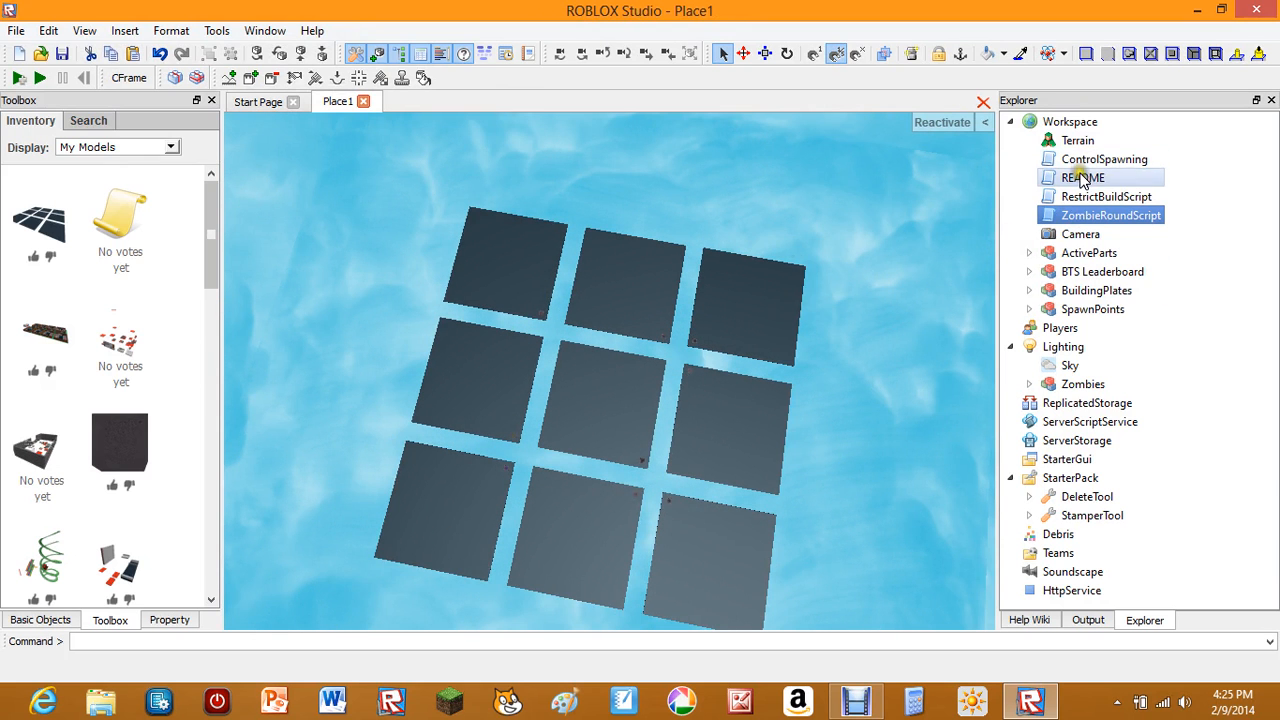
pyautogui.doubleClick(1104, 160)
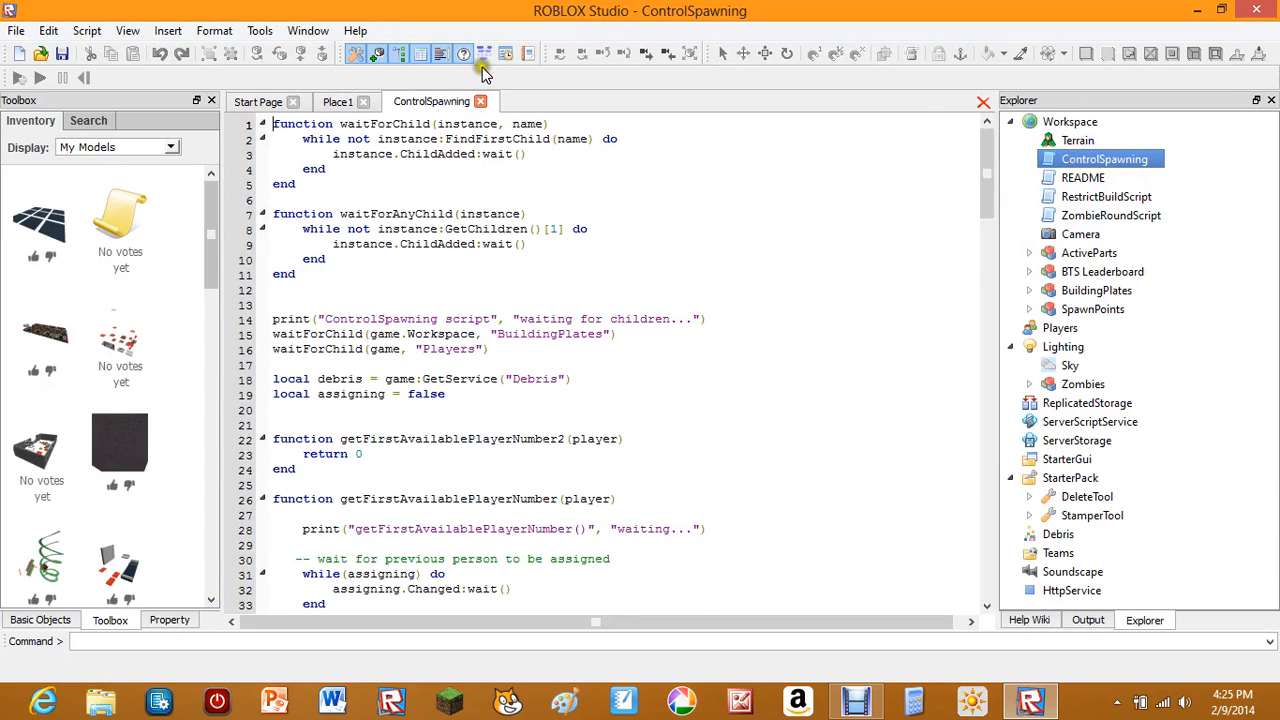
pyautogui.click(336, 100)
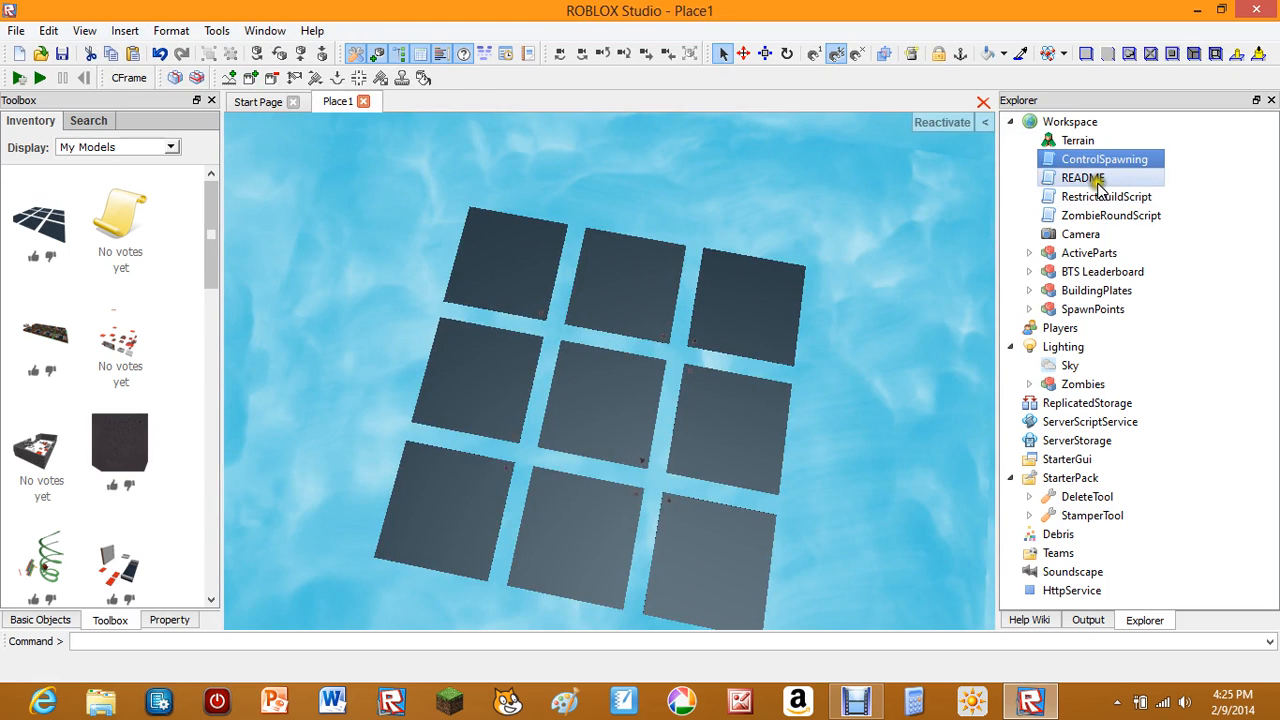
pyautogui.doubleClick(1084, 176)
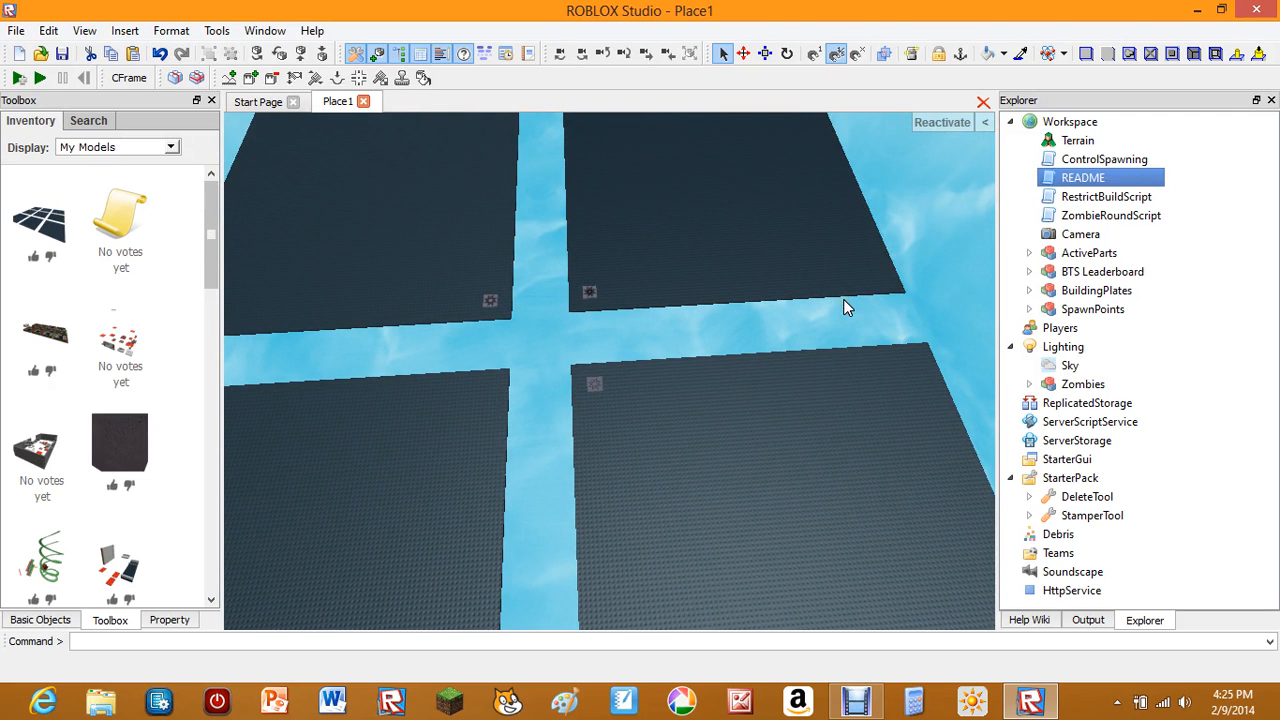
pyautogui.moveTo(844, 300)
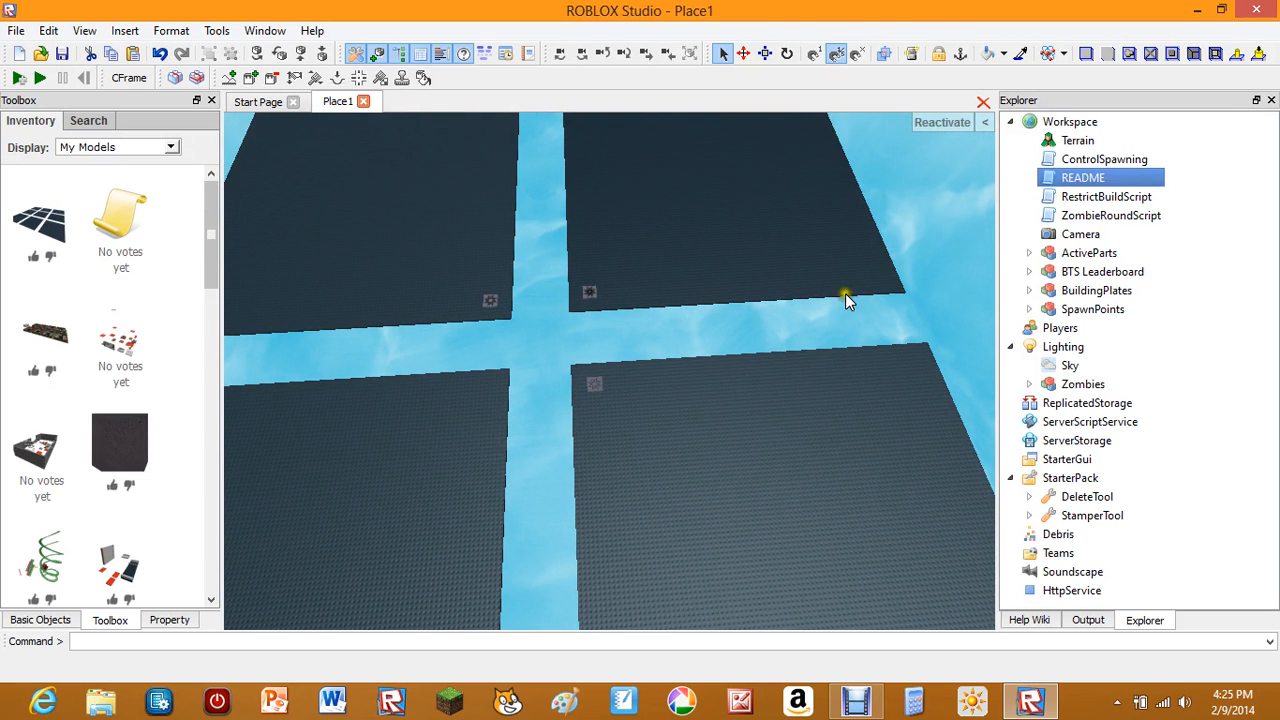